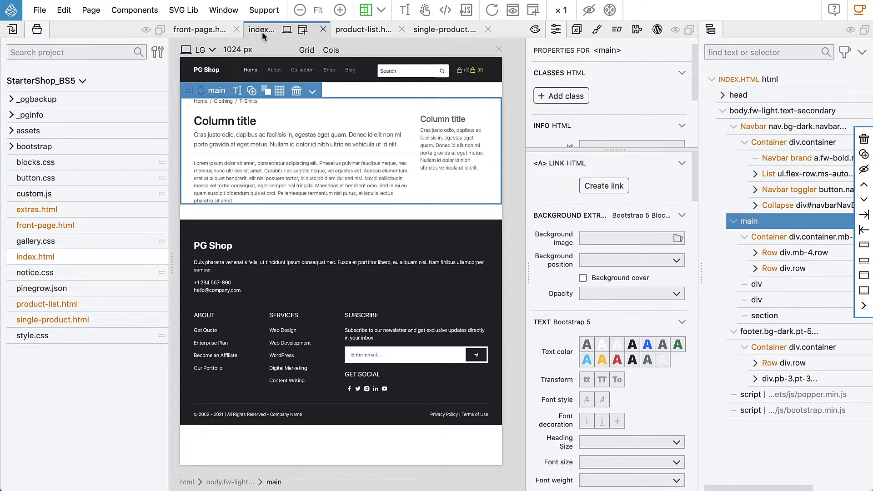
{"action": "mouse_move", "coordinate": [657, 29]}
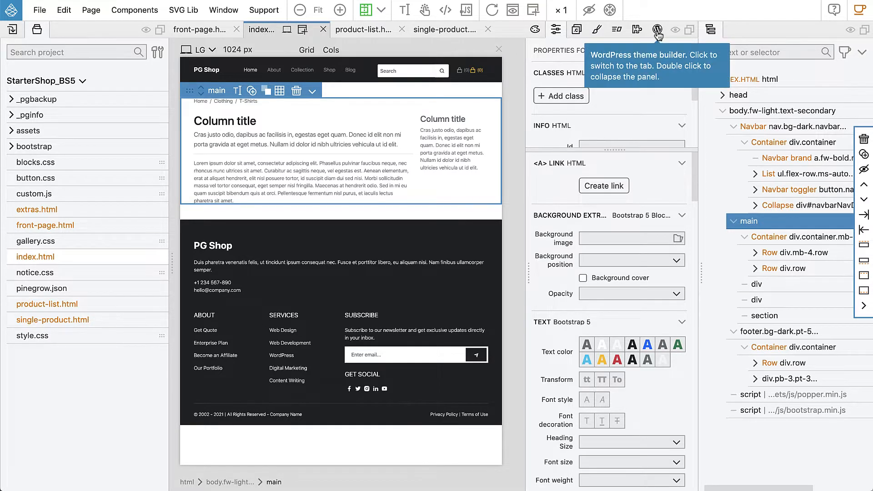
Activate WordPress theme building for the page from the WordPress Theme Builder panel.
{"action": "left_click", "coordinate": [657, 29]}
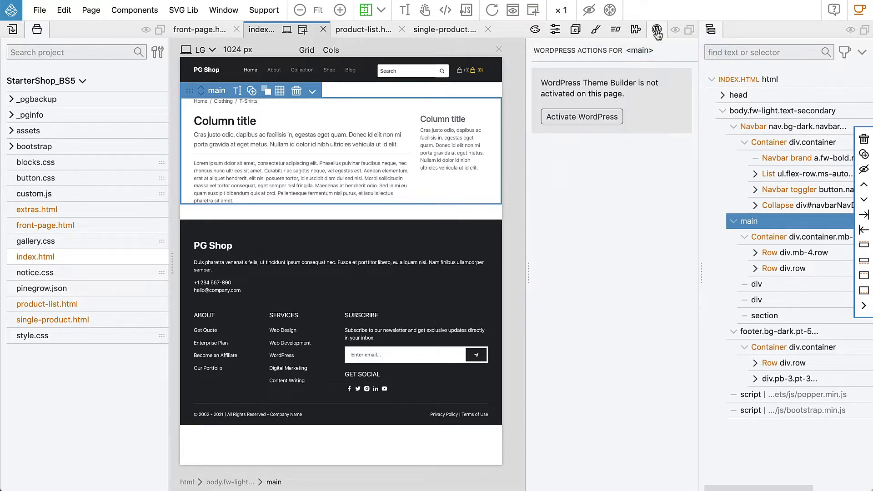
{"action": "left_click", "coordinate": [581, 117]}
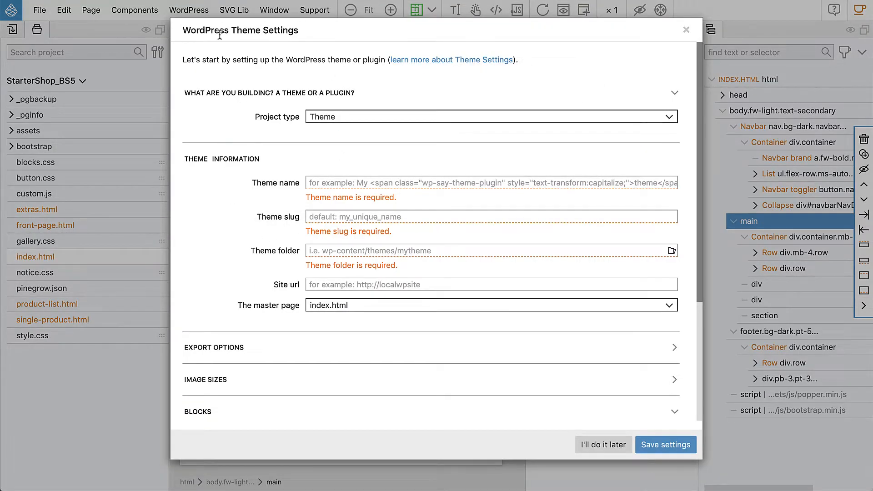
Name the theme Starter Shop with the slug starter_shop.
{"action": "left_click", "coordinate": [490, 183]}
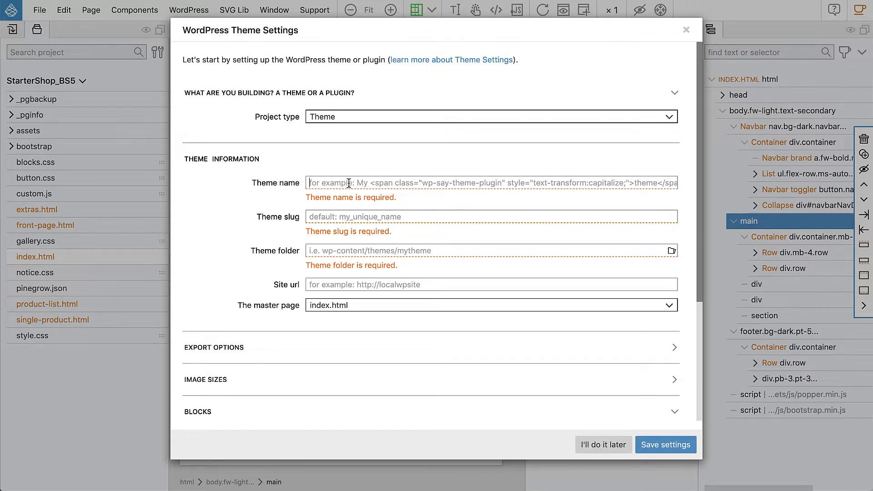
{"action": "type", "text": "Starter Shop"}
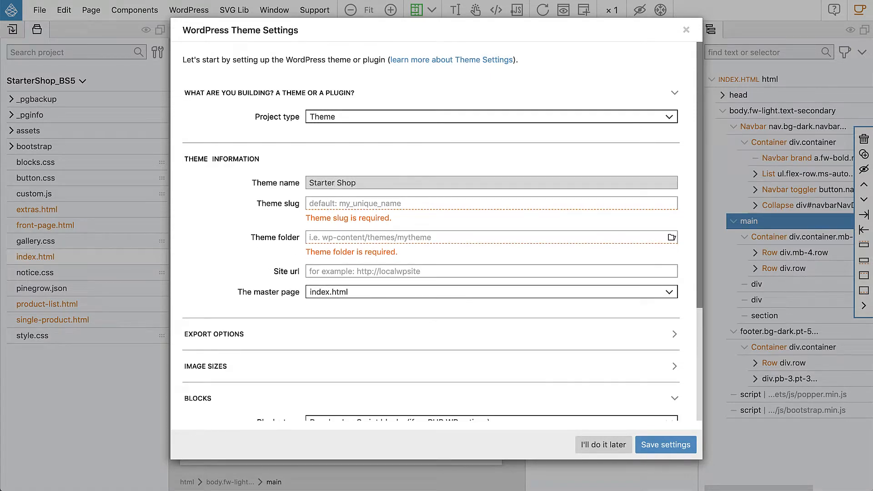
{"action": "type", "text": "starter_shop"}
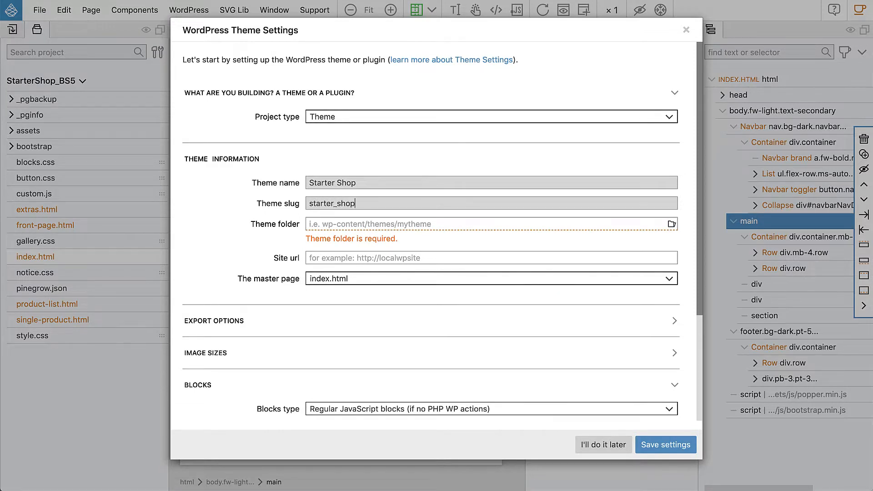
{"action": "mouse_move", "coordinate": [611, 239]}
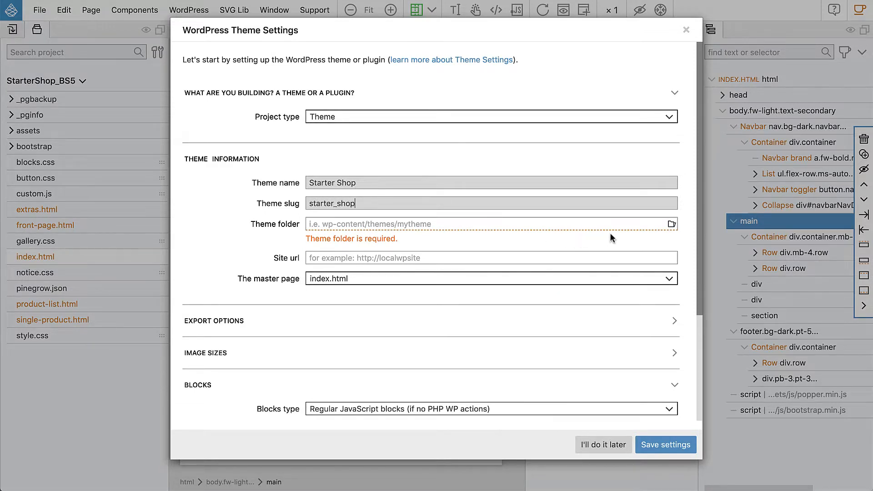
Start browsing for the theme folder from the user's home folder.
{"action": "left_click", "coordinate": [671, 224]}
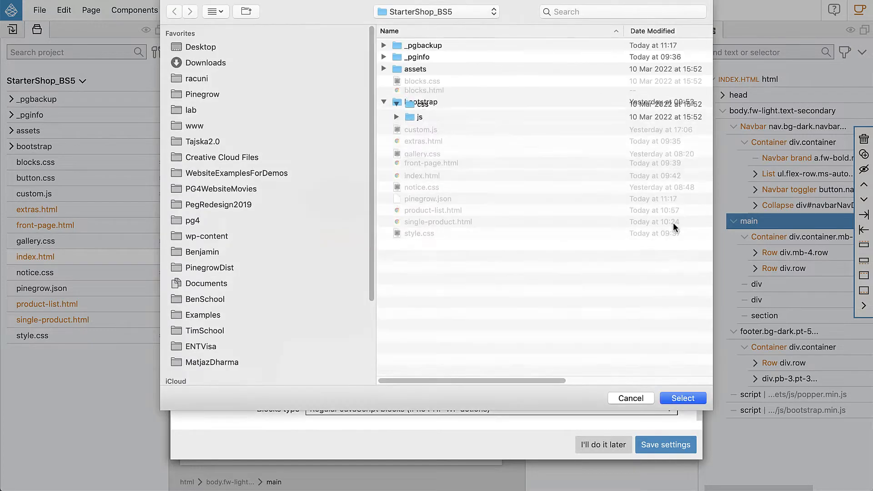
{"action": "left_click", "coordinate": [397, 117]}
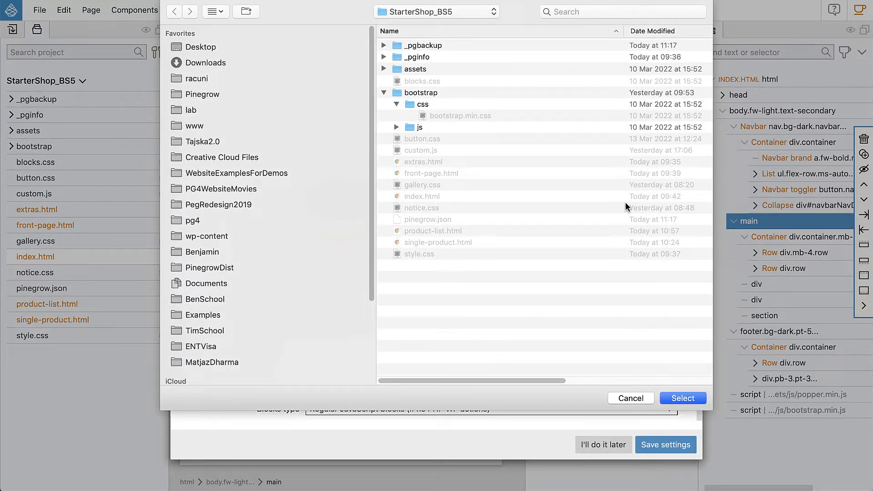
{"action": "left_click", "coordinate": [436, 12]}
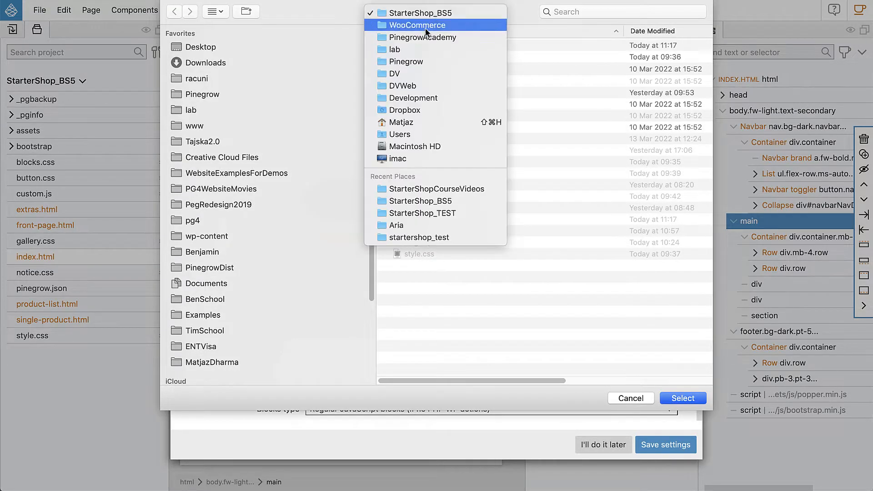
{"action": "mouse_move", "coordinate": [401, 122]}
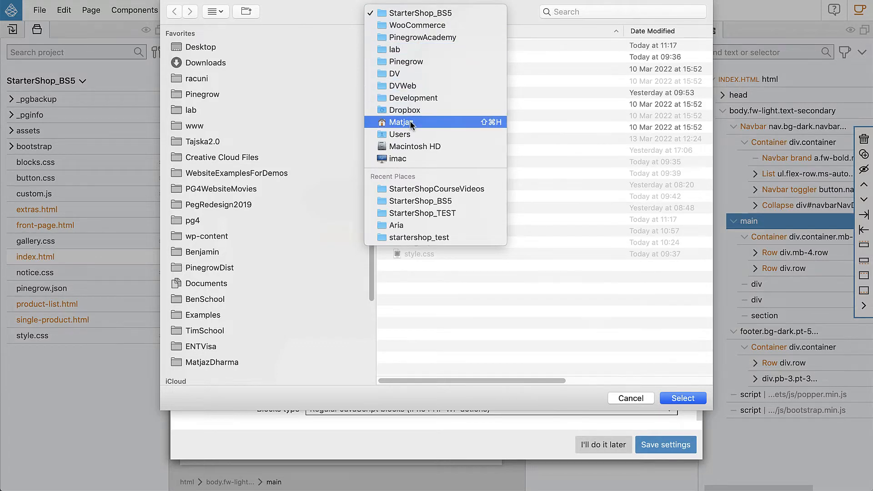
{"action": "left_click", "coordinate": [400, 122]}
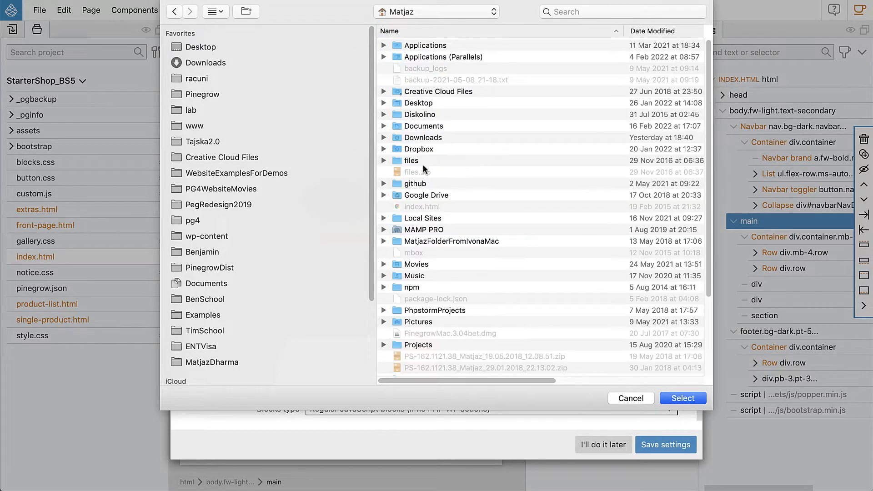
Navigate into Local Sites > wptest > app > public > wp-content > themes.
{"action": "double_click", "coordinate": [422, 217]}
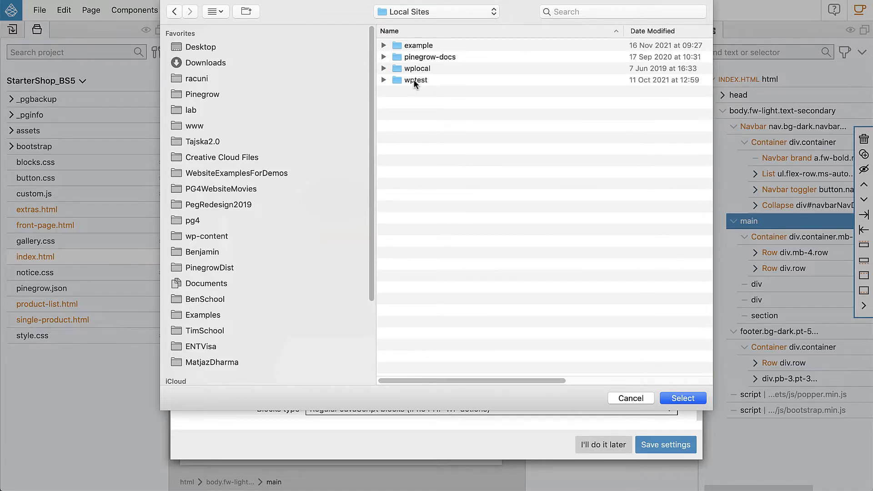
{"action": "double_click", "coordinate": [416, 80]}
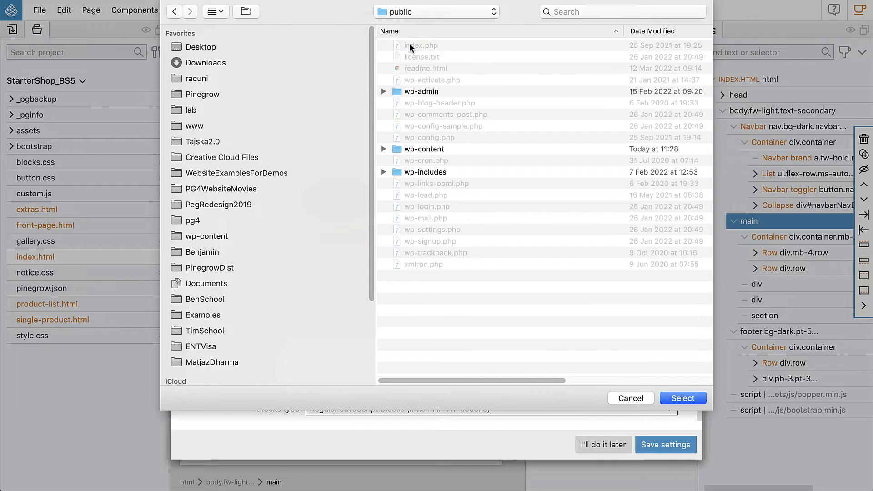
{"action": "double_click", "coordinate": [424, 148]}
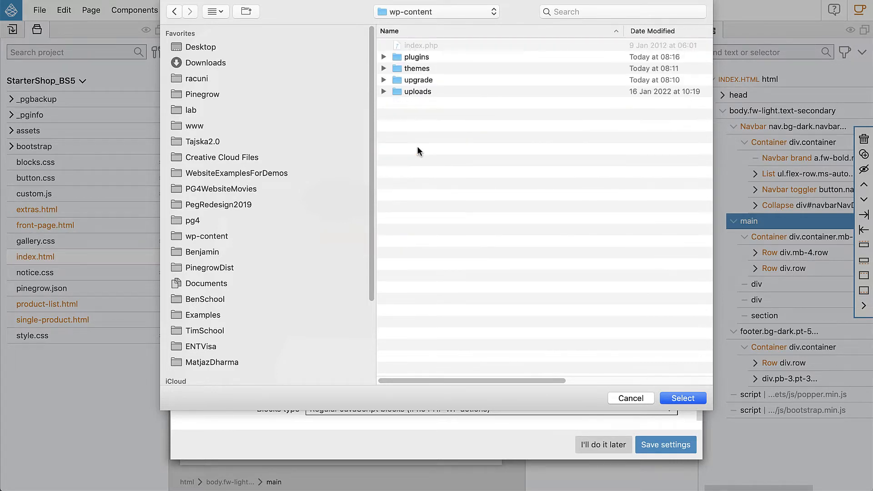
{"action": "double_click", "coordinate": [416, 68]}
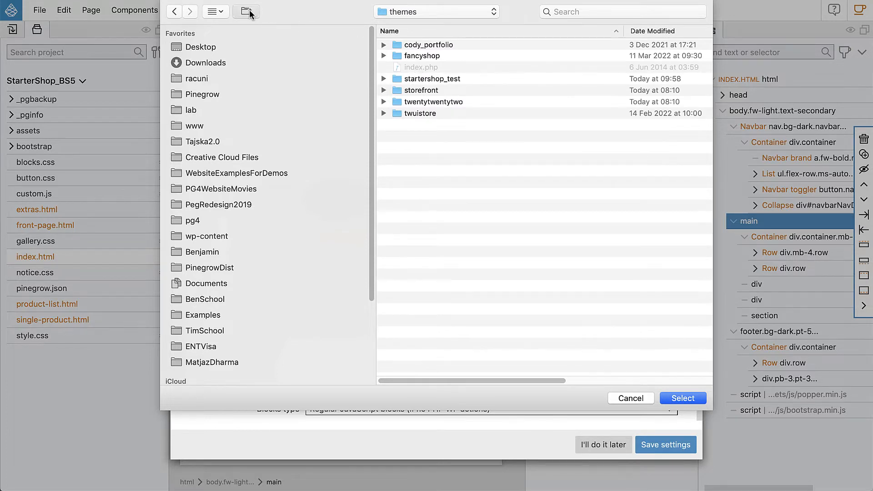
Create a new starter_shop folder inside themes and select it as the theme folder.
{"action": "left_click", "coordinate": [246, 12]}
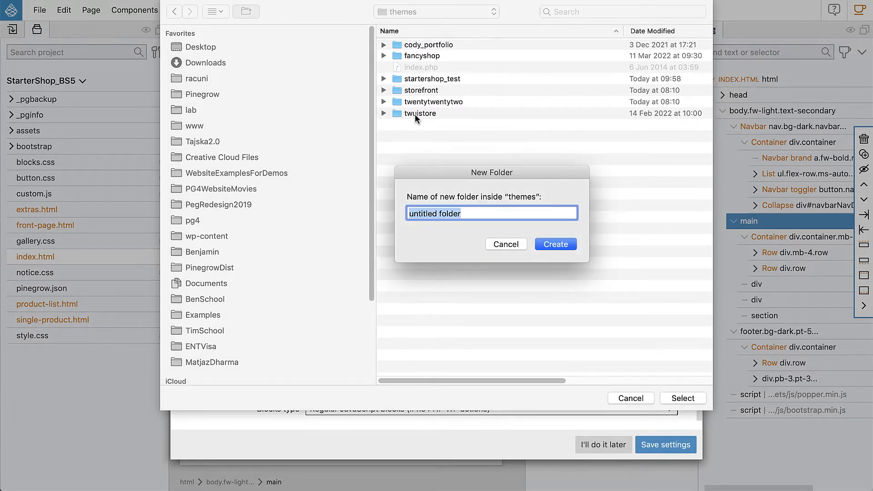
{"action": "type", "text": "s"}
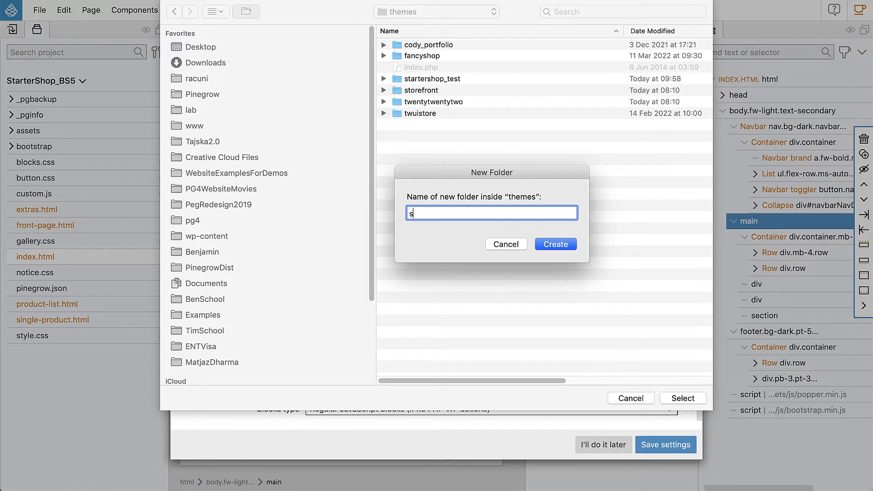
{"action": "type", "text": "tarter_shop"}
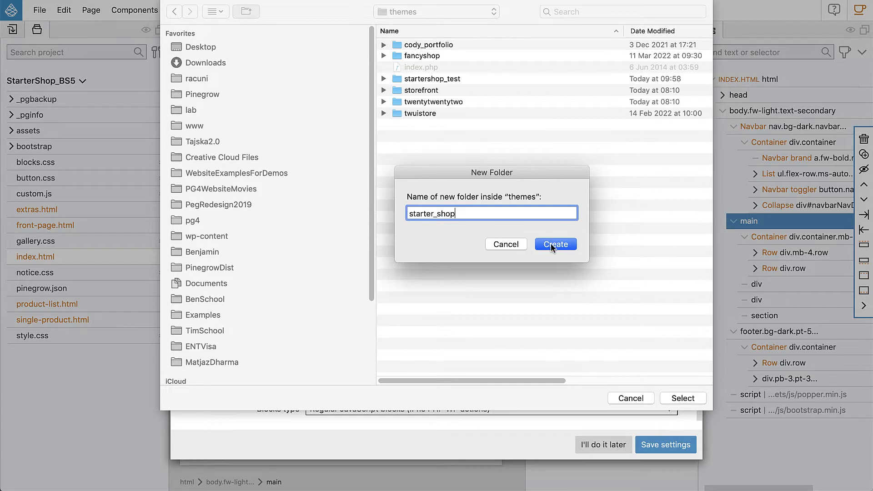
{"action": "left_click", "coordinate": [555, 244]}
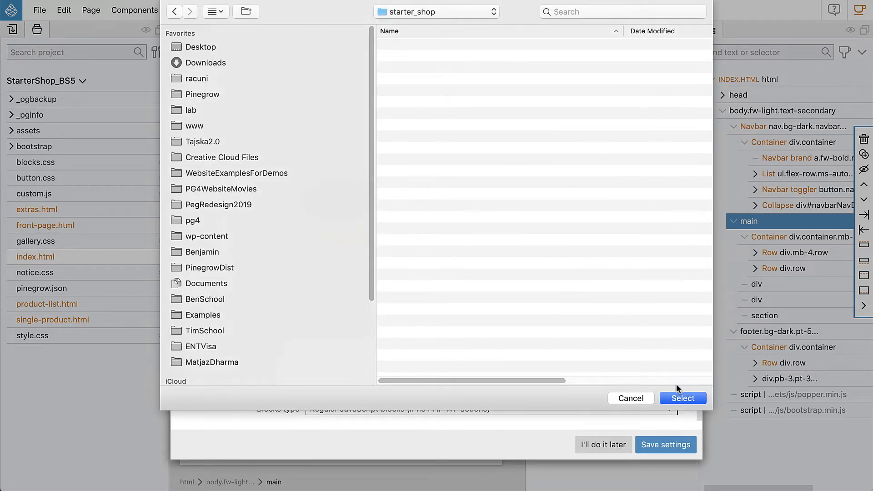
{"action": "left_click", "coordinate": [682, 399]}
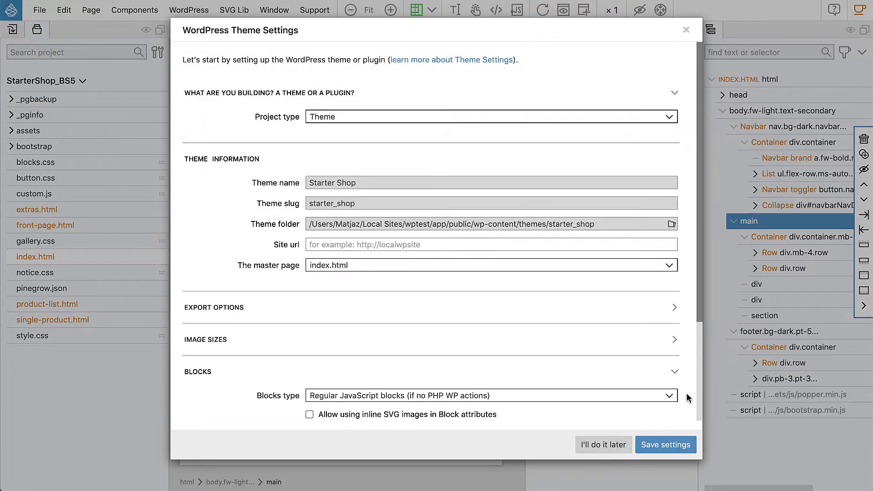
Enable WooCommerce features, keeping WooCommerce as the image gallery implementation.
{"action": "scroll", "scroll_direction": "down", "scroll_amount": 3}
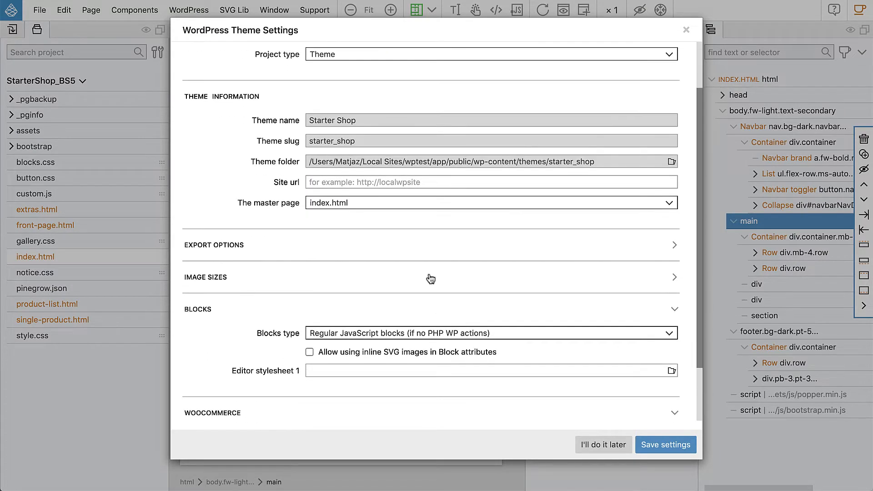
{"action": "scroll", "scroll_direction": "down", "scroll_amount": 3}
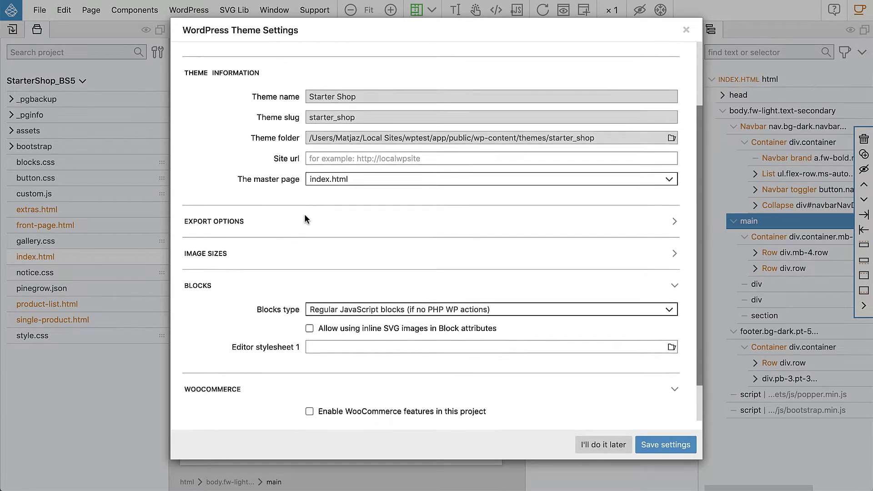
{"action": "scroll", "scroll_direction": "down", "scroll_amount": 3}
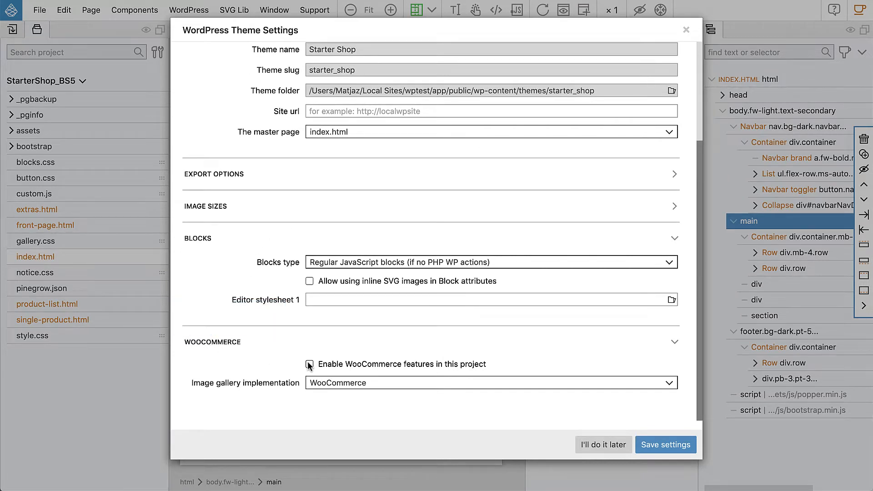
{"action": "left_click", "coordinate": [309, 364]}
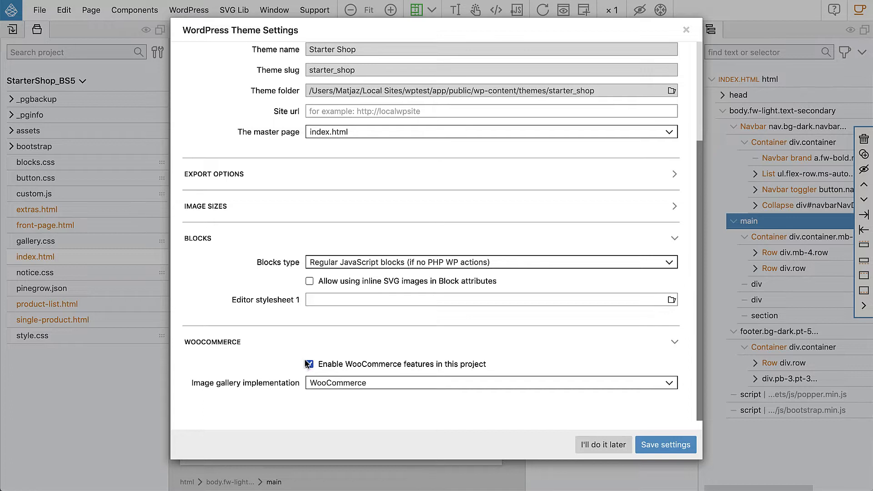
{"action": "left_click", "coordinate": [309, 364]}
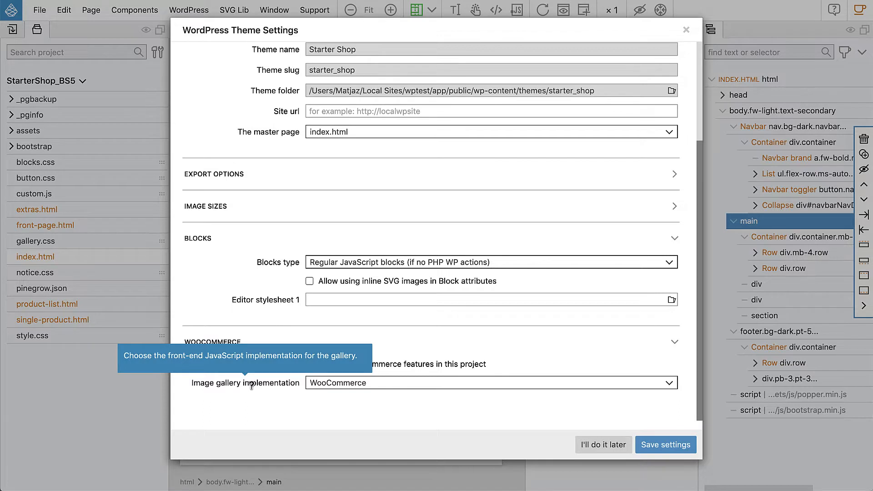
{"action": "left_click", "coordinate": [309, 364]}
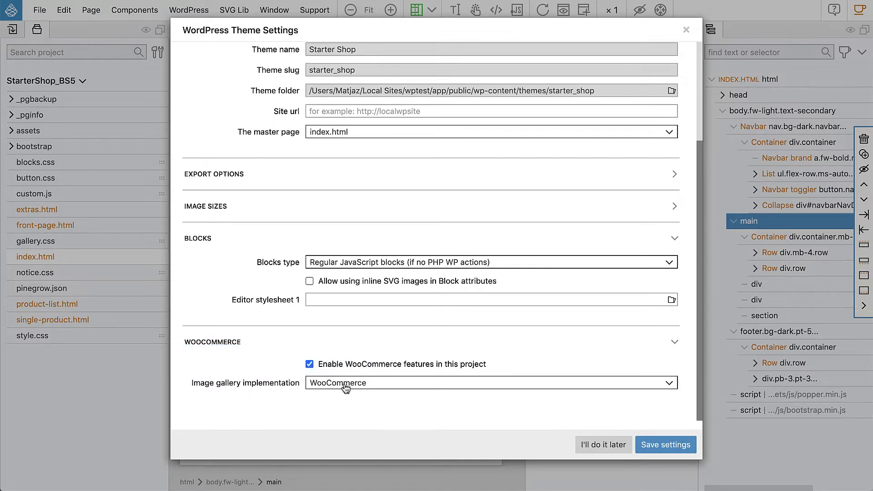
{"action": "mouse_move", "coordinate": [329, 400]}
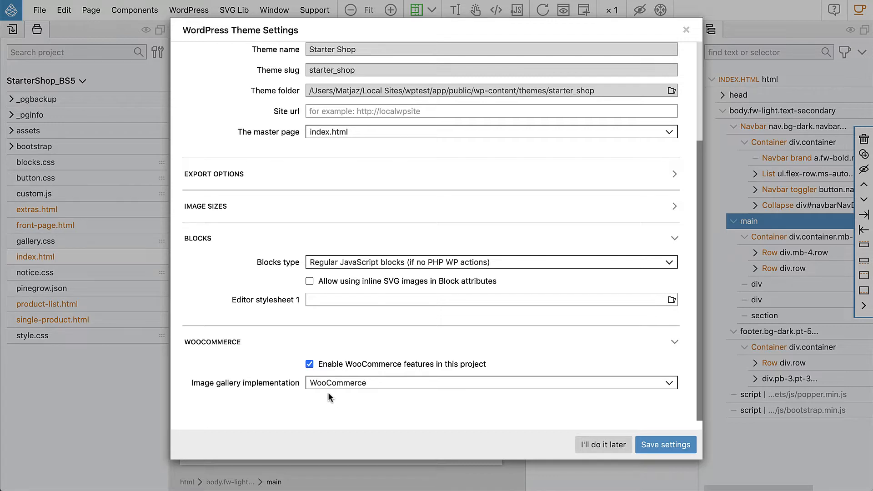
{"action": "left_click", "coordinate": [490, 383]}
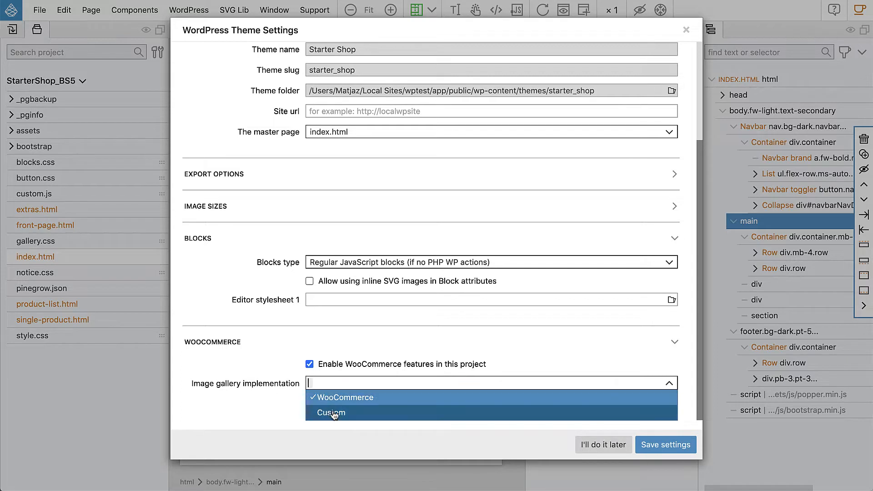
{"action": "mouse_move", "coordinate": [295, 404]}
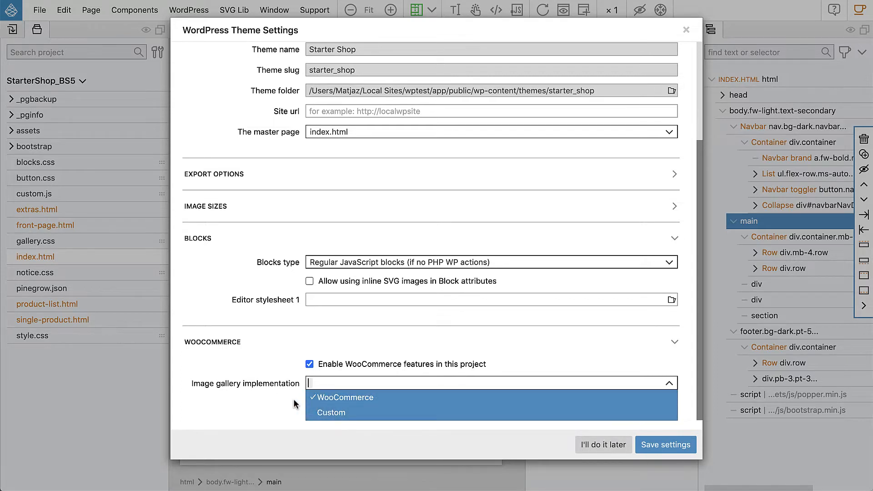
{"action": "left_click", "coordinate": [343, 397]}
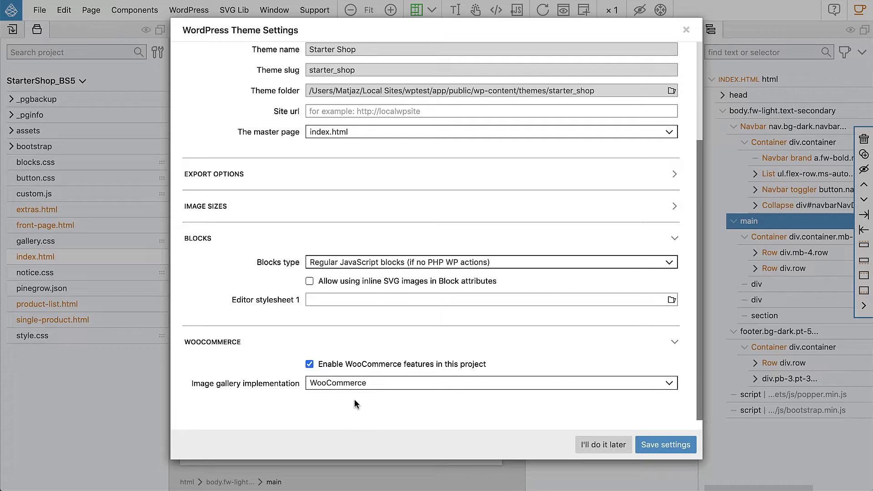
{"action": "mouse_move", "coordinate": [349, 388]}
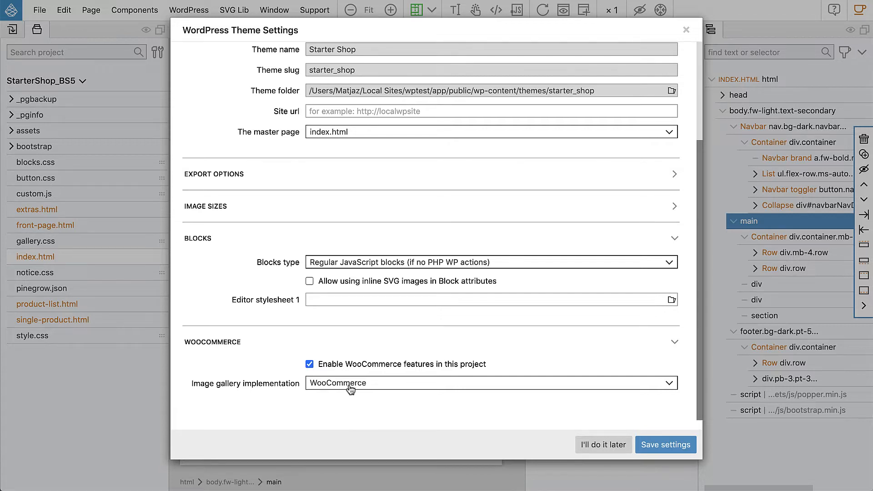
{"action": "mouse_move", "coordinate": [589, 412]}
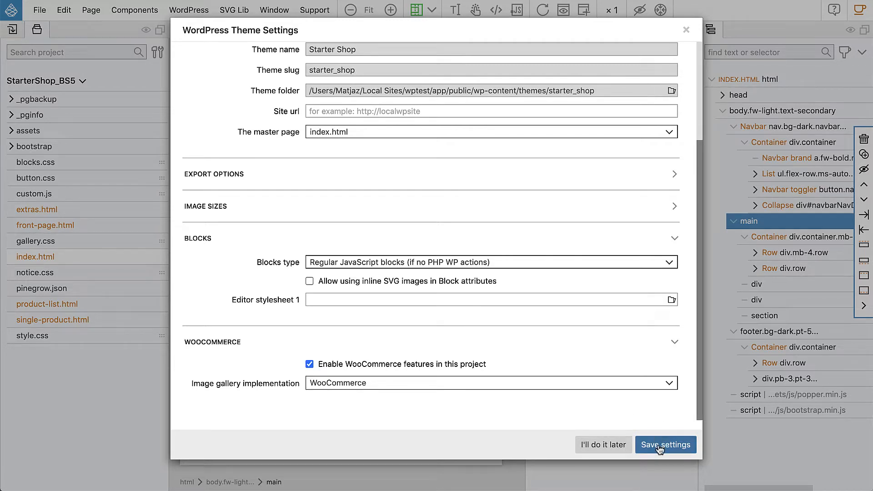
Save the theme settings and review index.html's page settings exporting as index.php.
{"action": "left_click", "coordinate": [664, 445]}
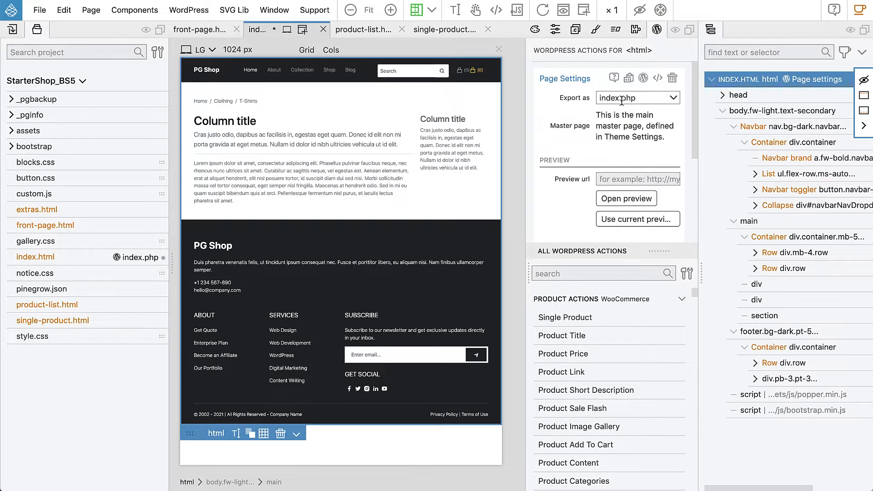
{"action": "scroll", "scroll_direction": "down", "scroll_amount": 3}
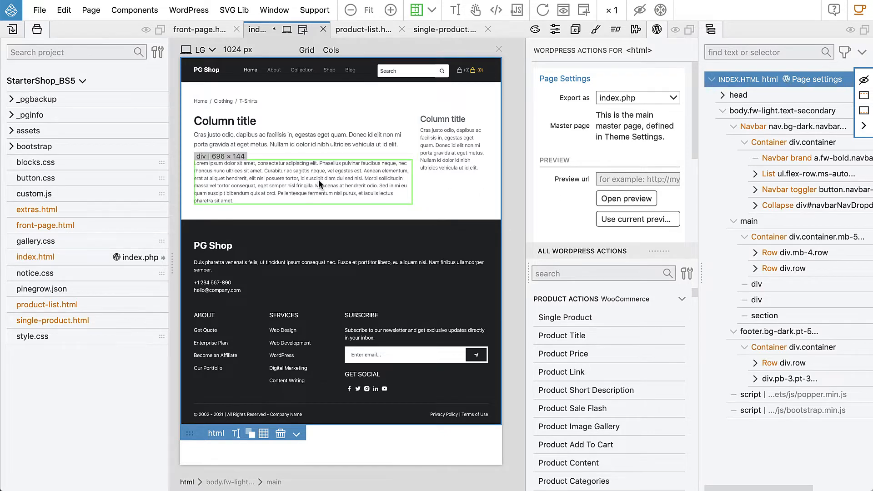
{"action": "left_click", "coordinate": [188, 10]}
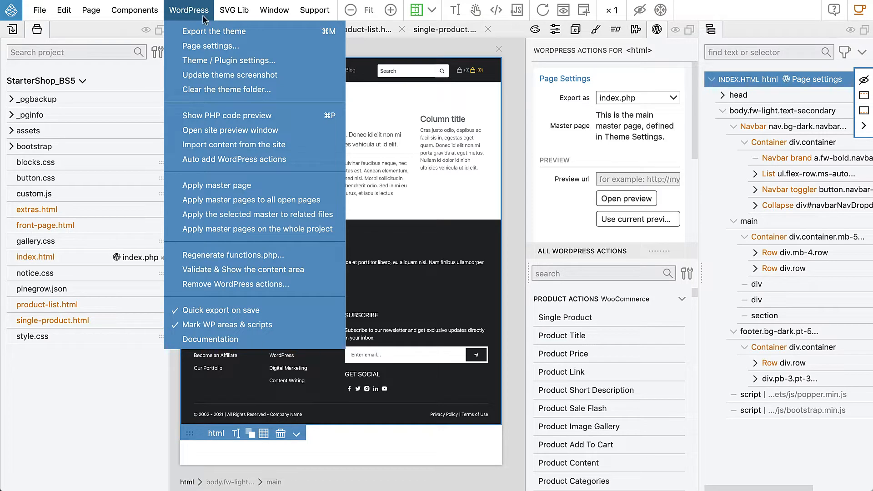
Export the theme, review the added functions.php and inc/custom.php, and dismiss the report.
{"action": "left_click", "coordinate": [215, 31]}
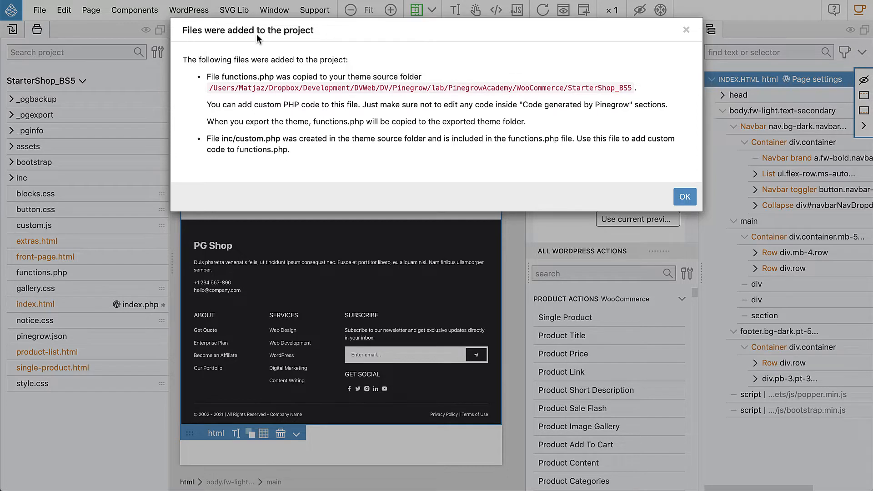
{"action": "double_click", "coordinate": [244, 76]}
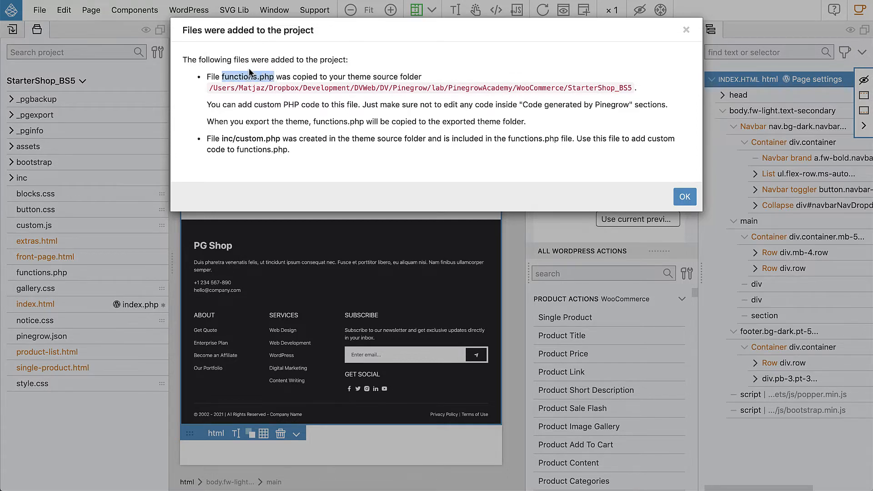
{"action": "mouse_move", "coordinate": [269, 89]}
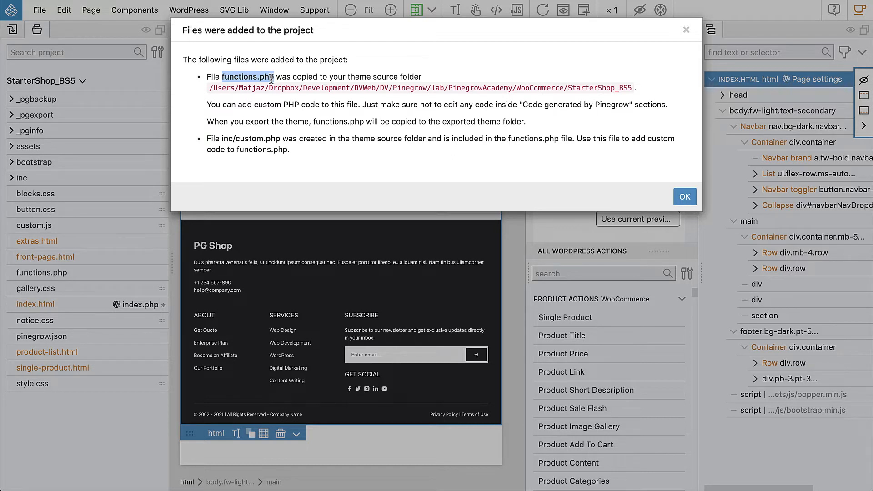
{"action": "mouse_move", "coordinate": [273, 73]}
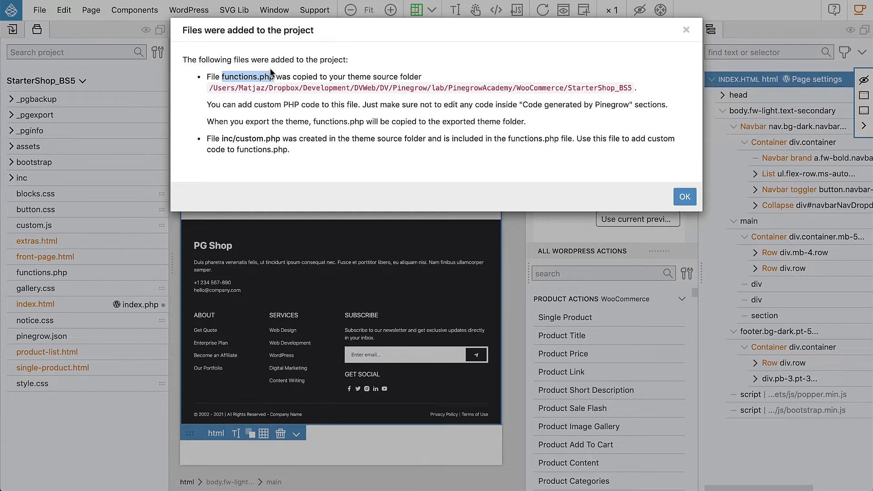
{"action": "mouse_move", "coordinate": [270, 75]}
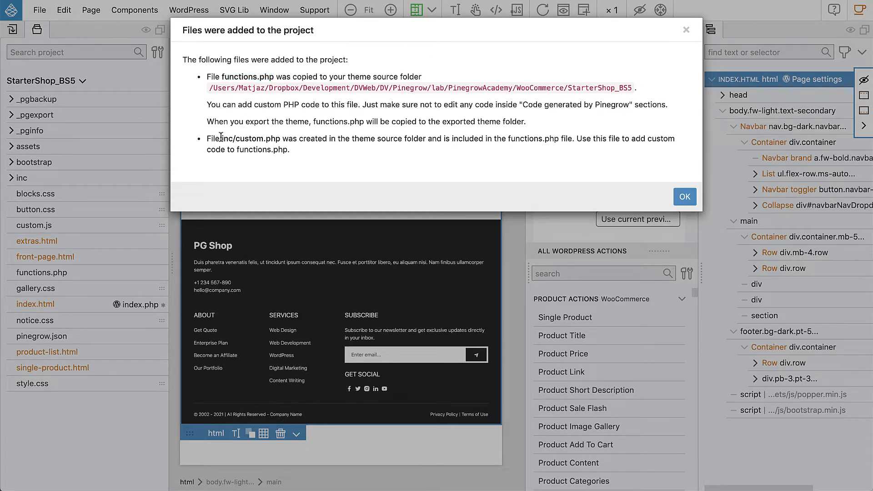
{"action": "double_click", "coordinate": [251, 138]}
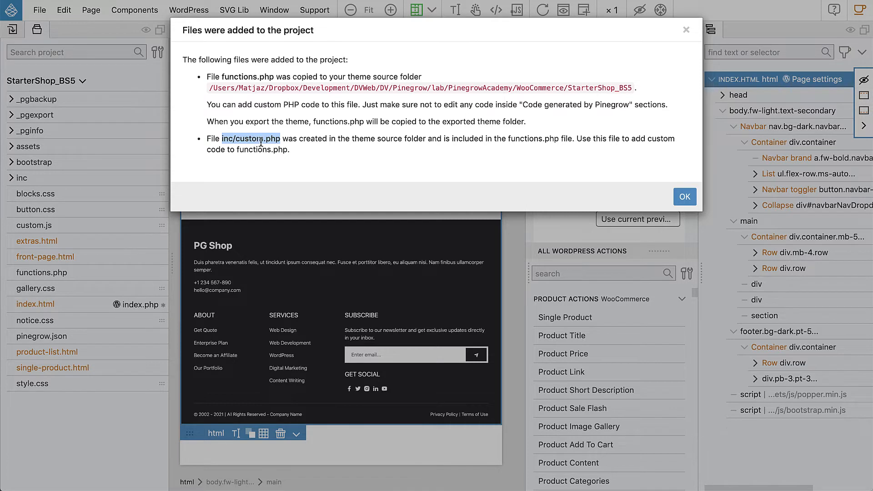
{"action": "mouse_move", "coordinate": [253, 139]}
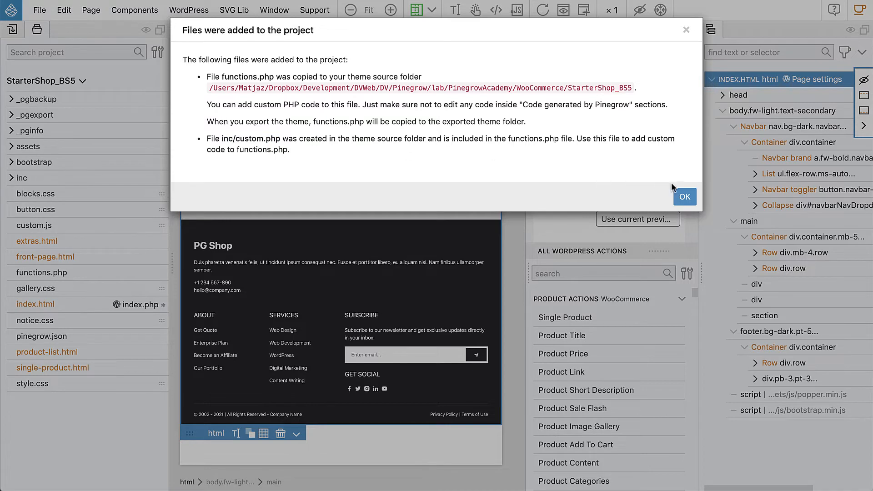
{"action": "left_click", "coordinate": [684, 196]}
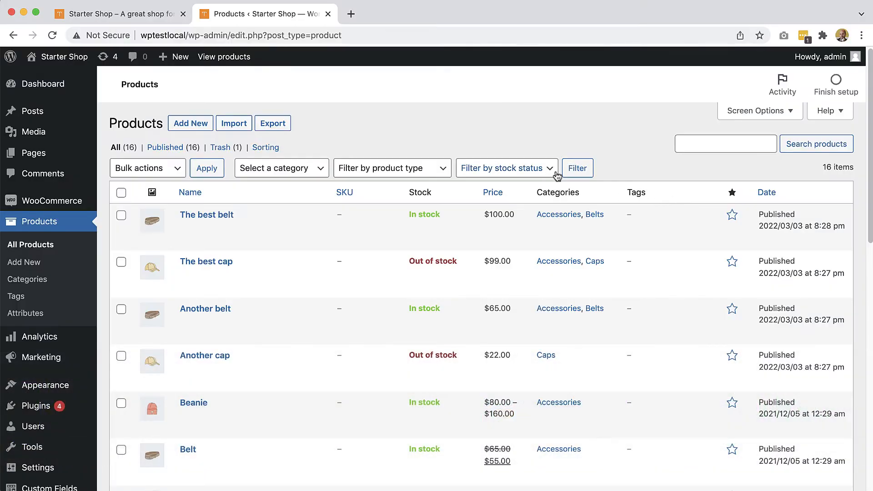
{"action": "mouse_move", "coordinate": [242, 13]}
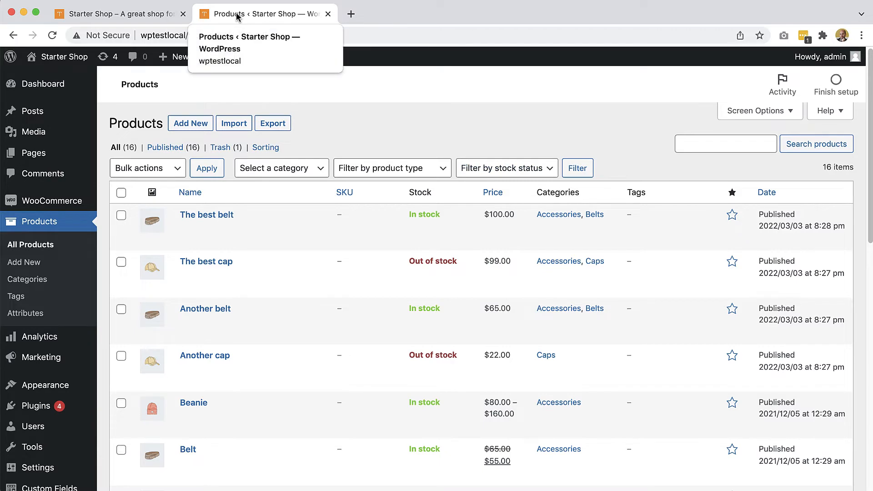
{"action": "mouse_move", "coordinate": [44, 384]}
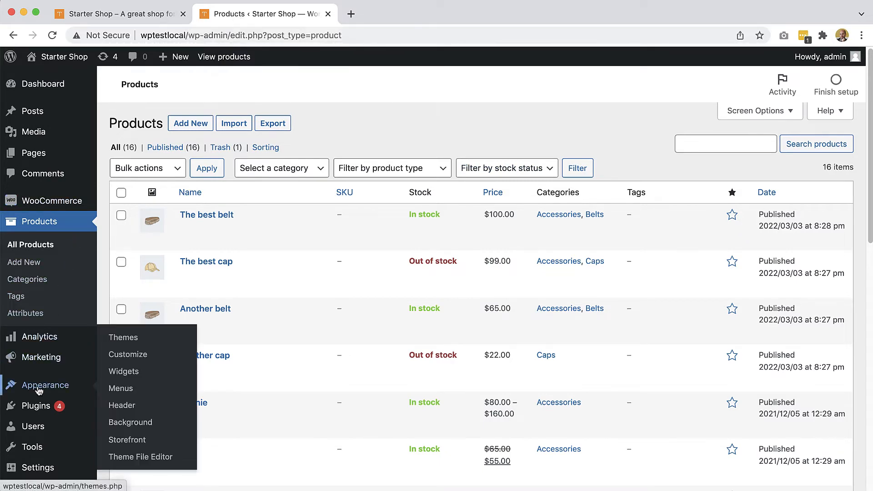
Activate the Starter Shop theme on Appearance > Themes and follow the Visit site link.
{"action": "left_click", "coordinate": [123, 338]}
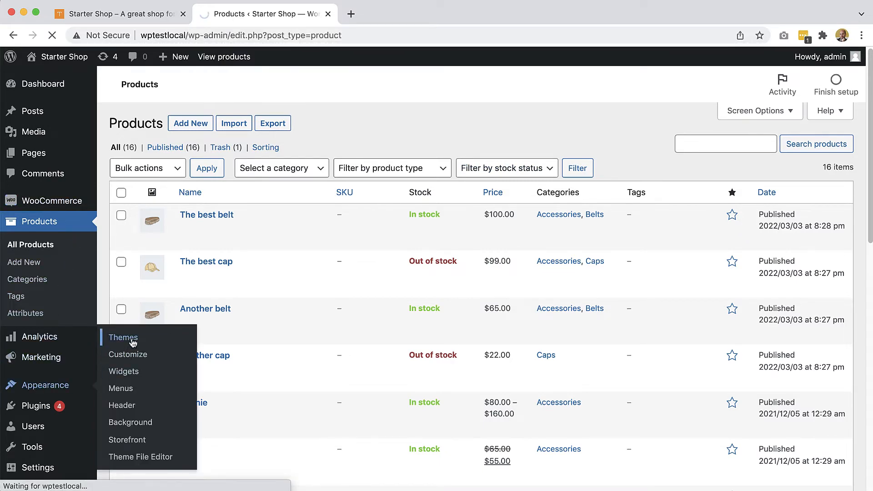
{"action": "left_click", "coordinate": [123, 337]}
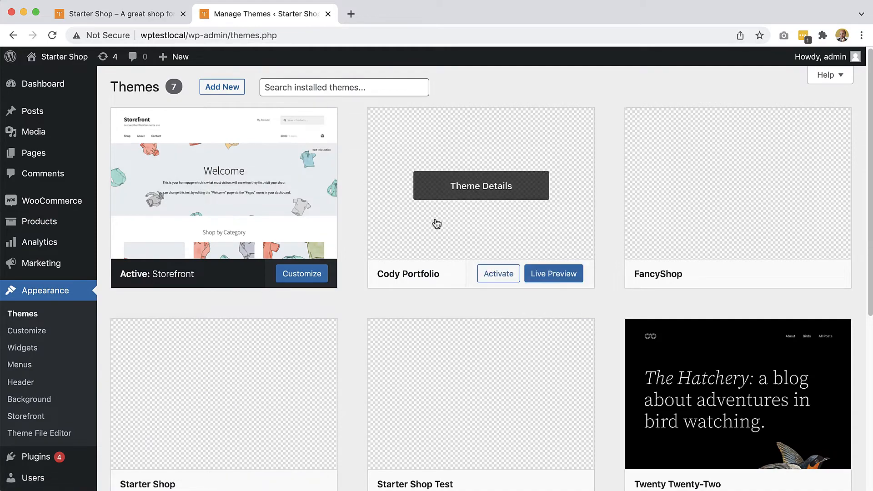
{"action": "scroll", "scroll_direction": "down", "scroll_amount": 3}
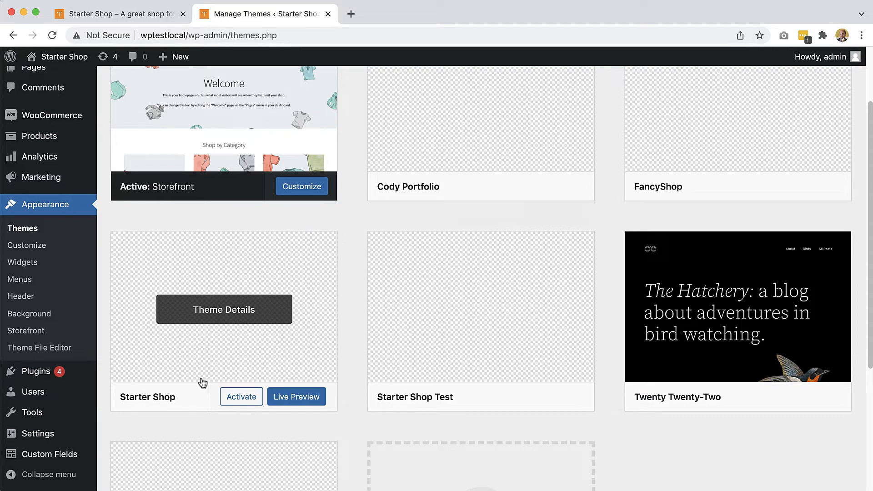
{"action": "left_click", "coordinate": [241, 397]}
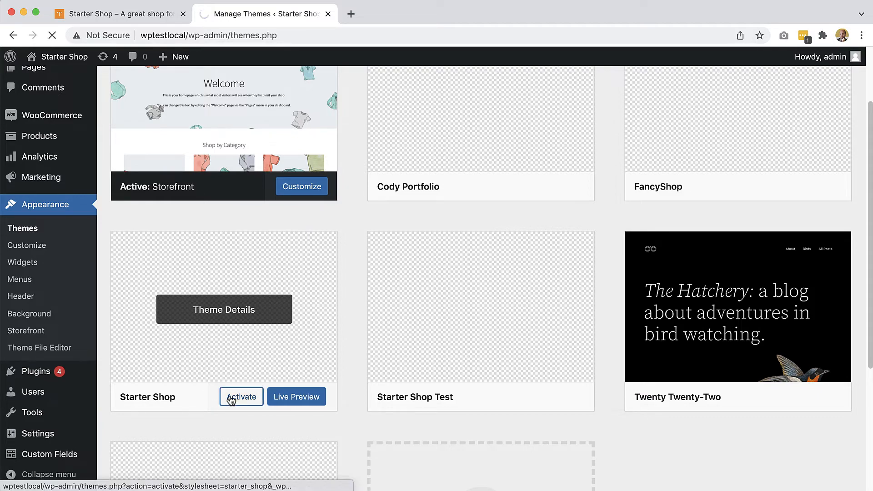
{"action": "left_click", "coordinate": [241, 397]}
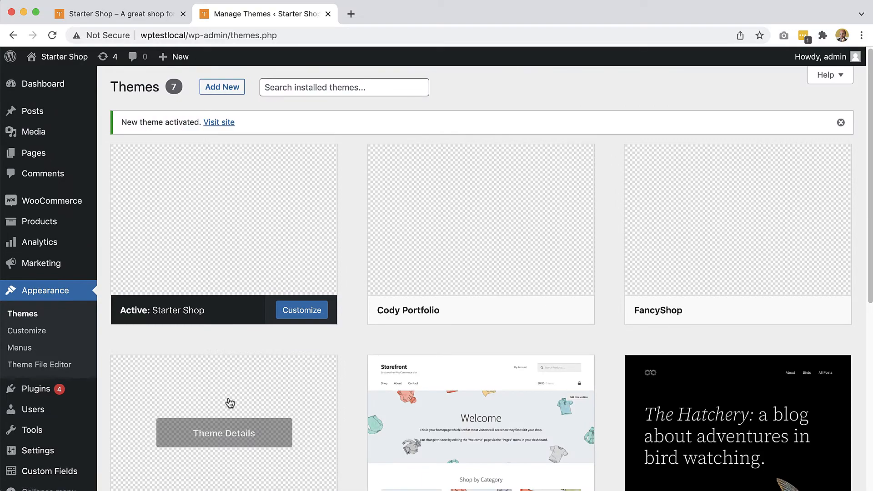
{"action": "mouse_move", "coordinate": [216, 130]}
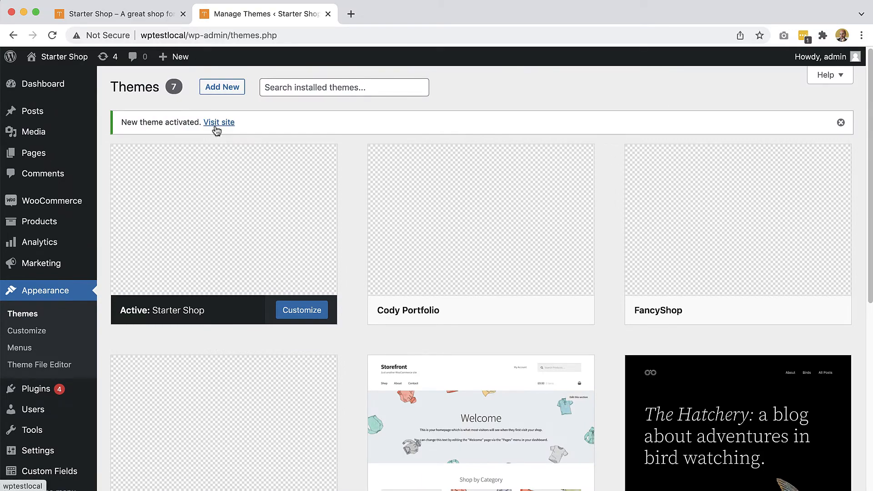
{"action": "left_click", "coordinate": [219, 122]}
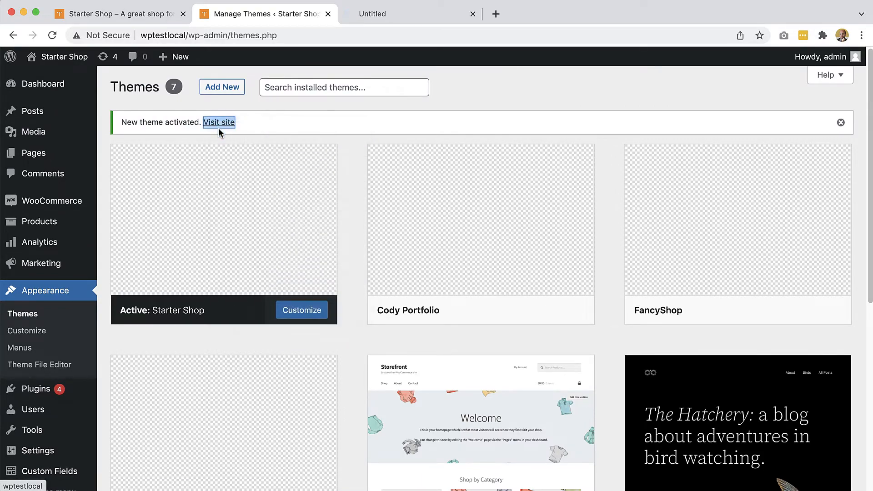
View the PG Shop front page rendered by the Starter Shop theme in the new tab.
{"action": "left_click", "coordinate": [219, 121]}
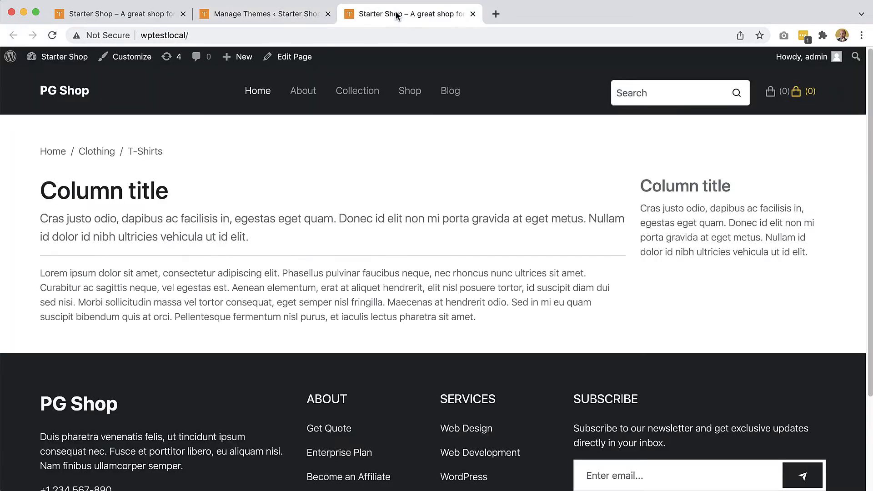
{"action": "mouse_move", "coordinate": [265, 266]}
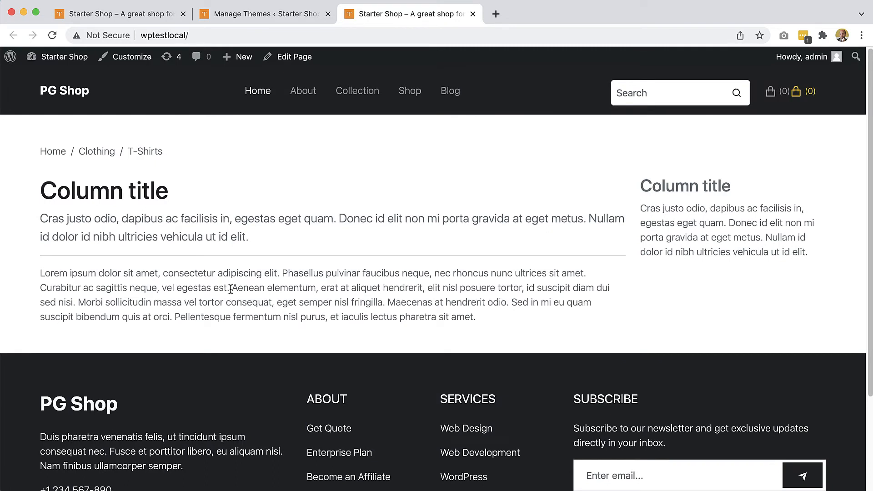
{"action": "mouse_move", "coordinate": [229, 277]}
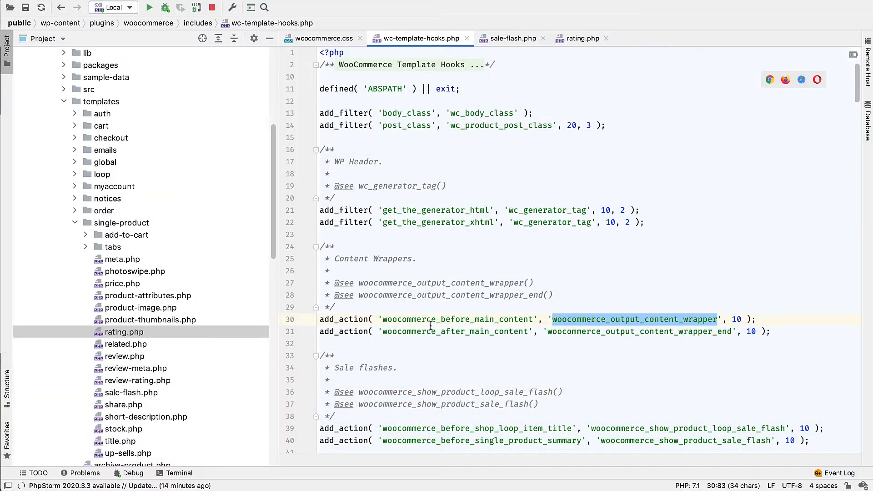
Expand the wp-content/themes/starter_shop folder in the Project panel.
{"action": "scroll", "scroll_direction": "down", "scroll_amount": 3}
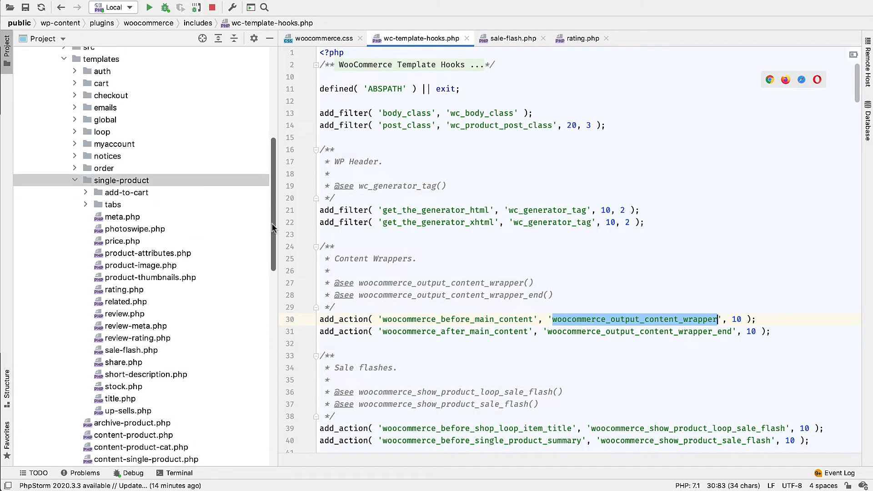
{"action": "scroll", "scroll_direction": "down", "scroll_amount": 3}
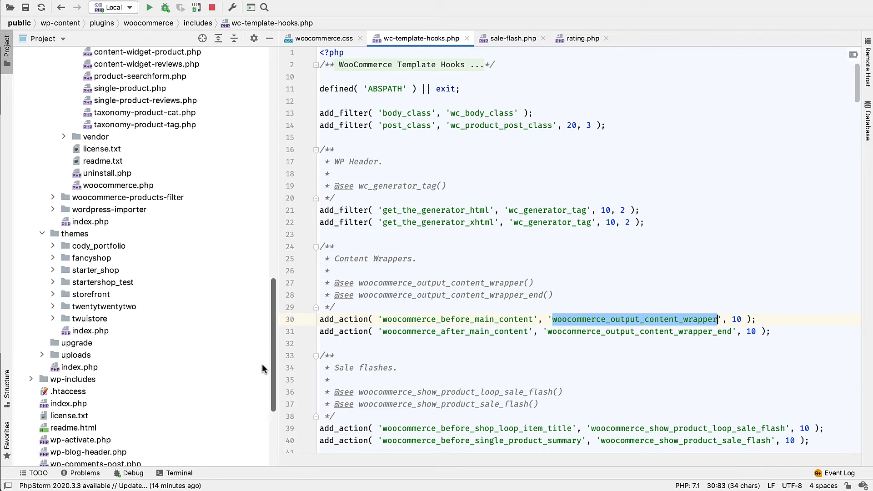
{"action": "left_click", "coordinate": [95, 270]}
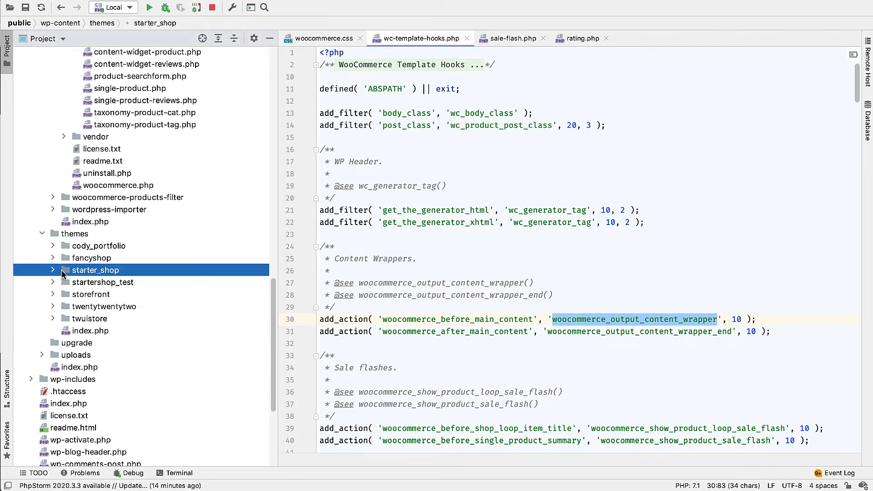
{"action": "left_click", "coordinate": [53, 270]}
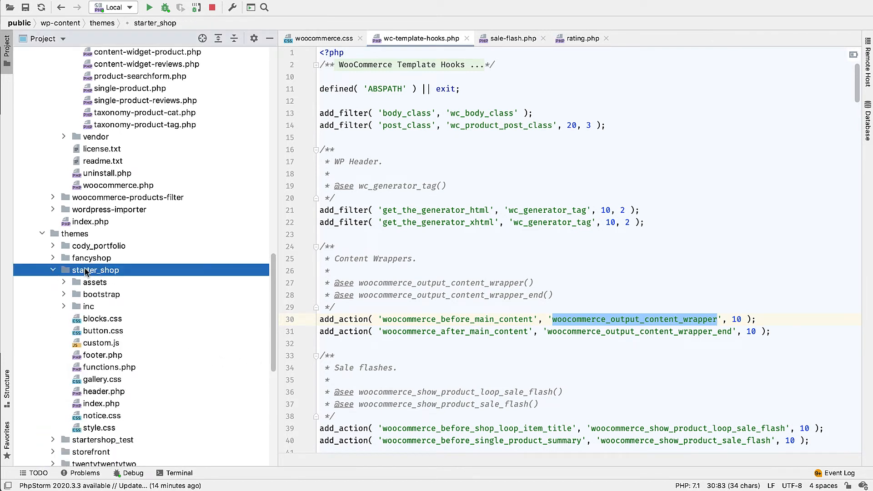
Scroll through the generated index.php and header.php theme files for review.
{"action": "scroll", "scroll_direction": "down", "scroll_amount": 3}
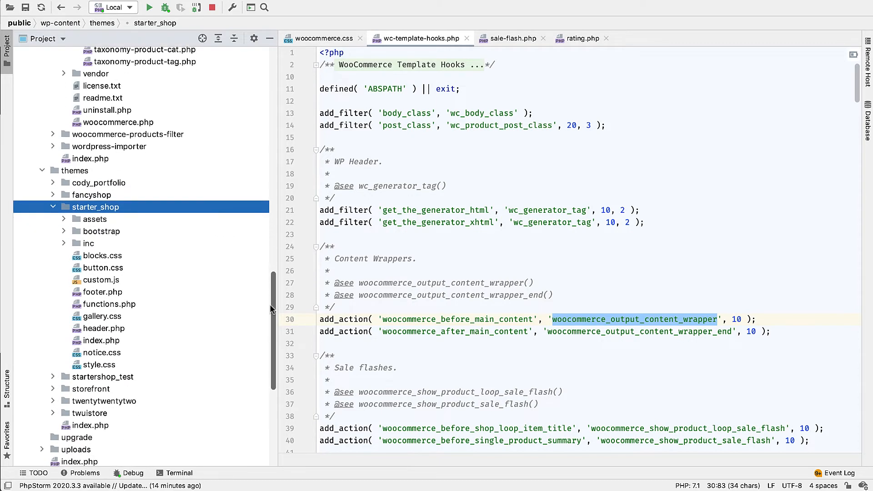
{"action": "scroll", "scroll_direction": "down", "scroll_amount": 3}
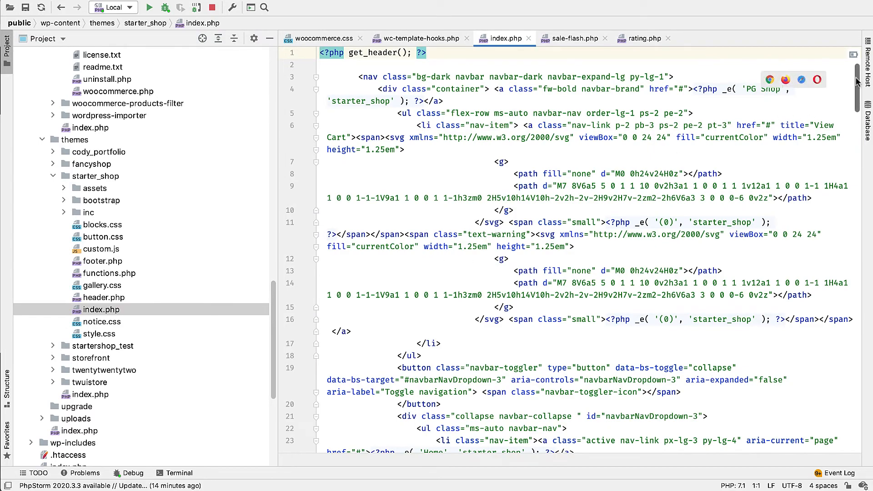
{"action": "scroll", "scroll_direction": "down", "scroll_amount": 3}
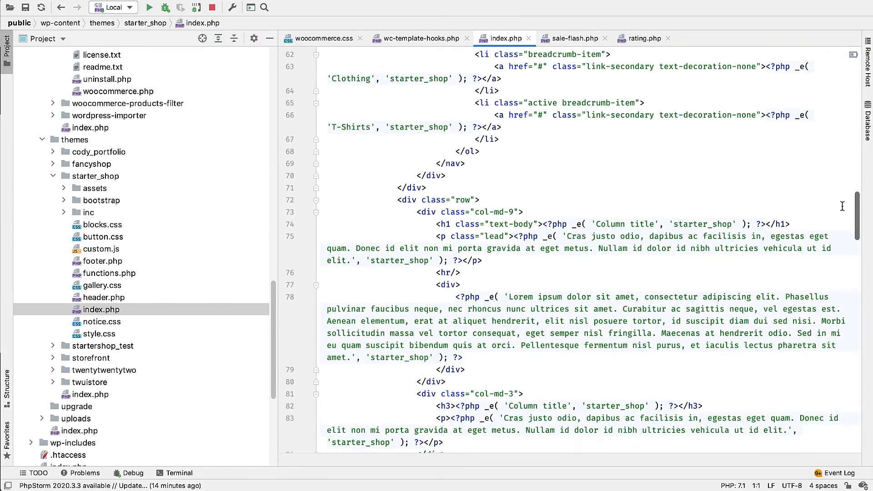
{"action": "scroll", "scroll_direction": "down", "scroll_amount": 3}
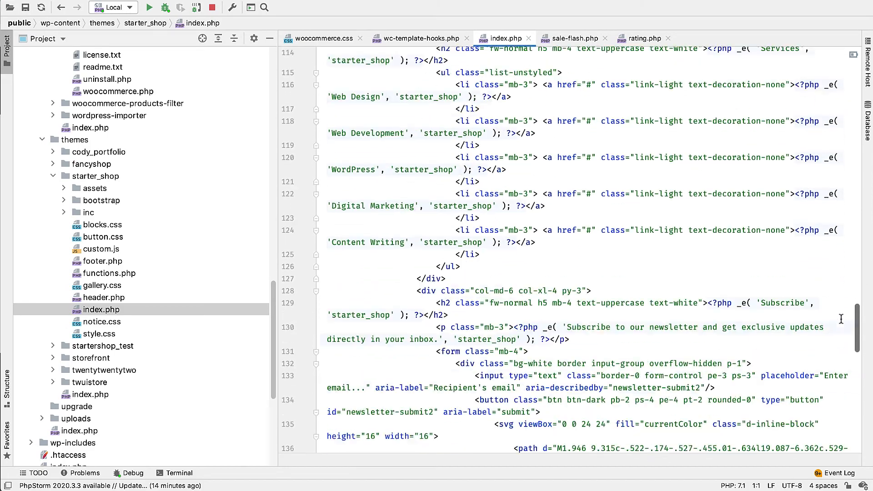
{"action": "scroll", "scroll_direction": "down", "scroll_amount": 3}
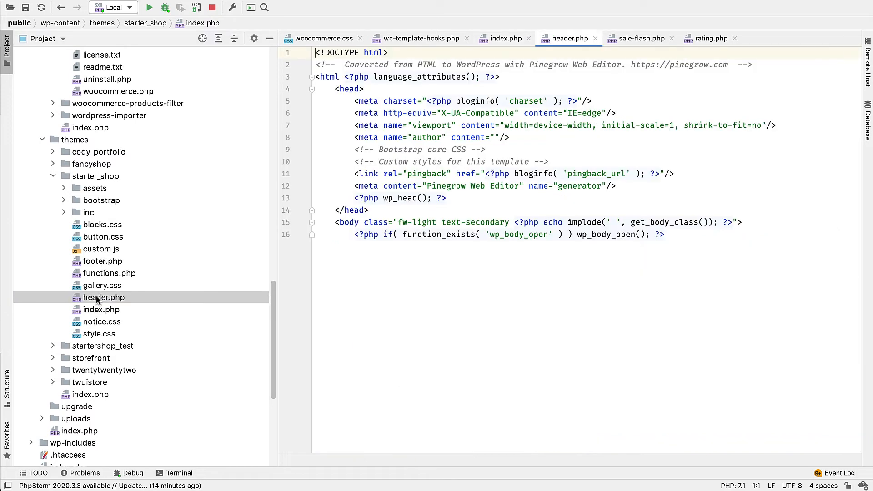
Review footer.php and functions.php, reaching the WooCommerce add_theme_support block near line 200.
{"action": "left_click", "coordinate": [104, 297]}
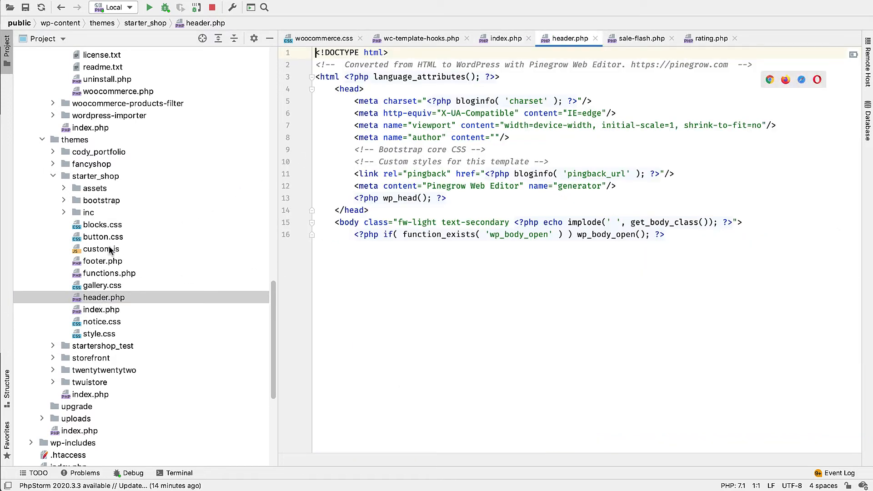
{"action": "double_click", "coordinate": [101, 261]}
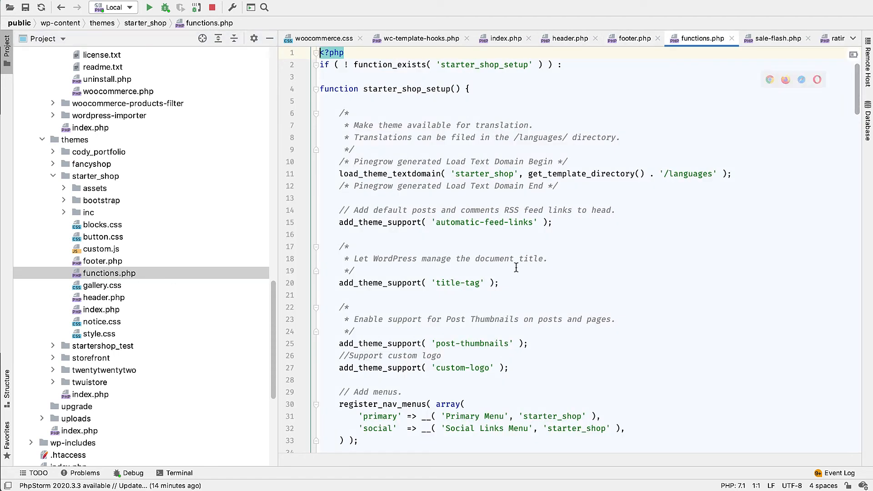
{"action": "mouse_move", "coordinate": [696, 186]}
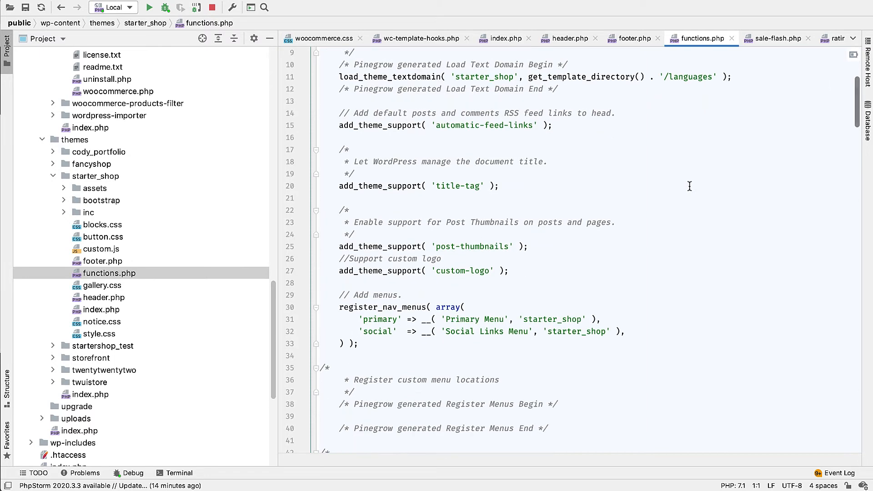
{"action": "scroll", "scroll_direction": "down", "scroll_amount": 3}
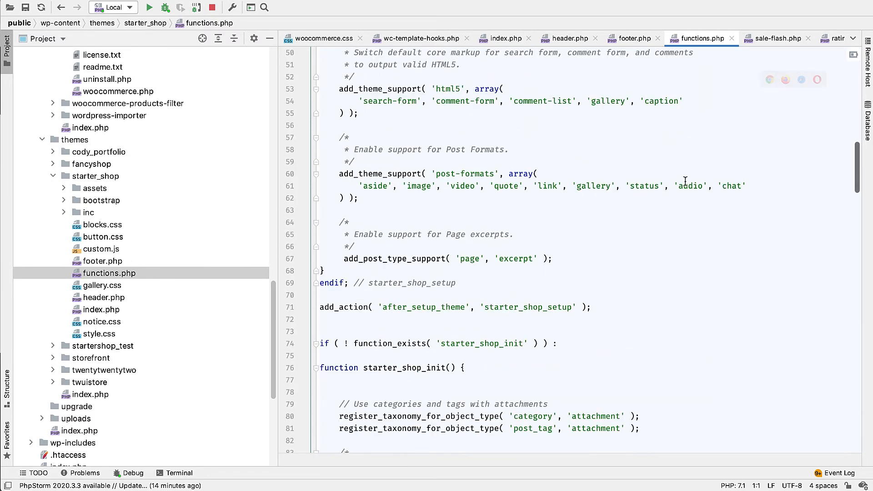
{"action": "scroll", "scroll_direction": "down", "scroll_amount": 3}
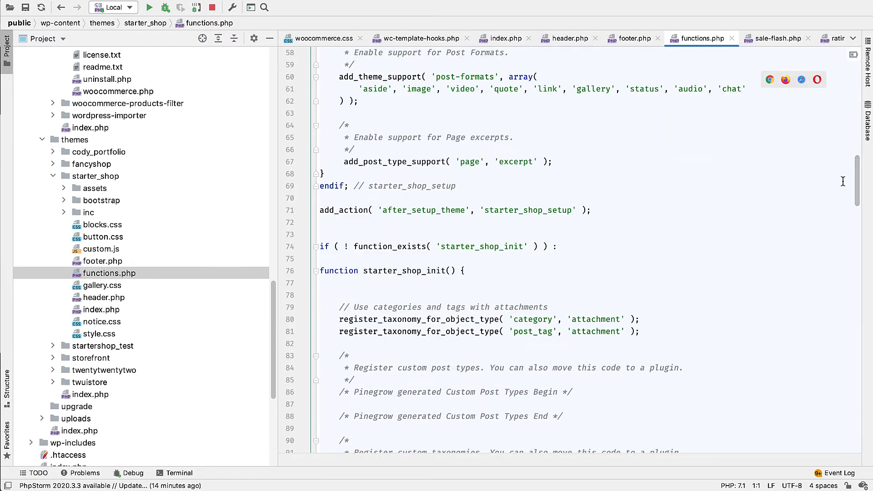
{"action": "scroll", "scroll_direction": "down", "scroll_amount": 3}
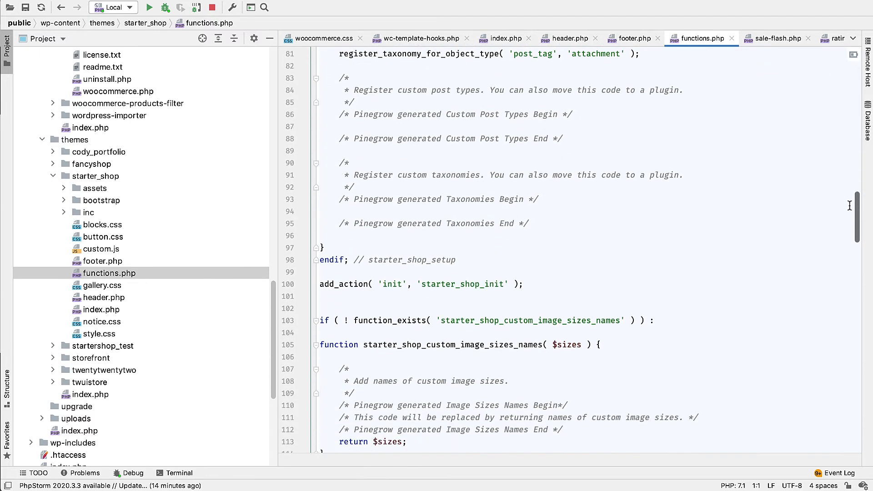
{"action": "scroll", "scroll_direction": "down", "scroll_amount": 3}
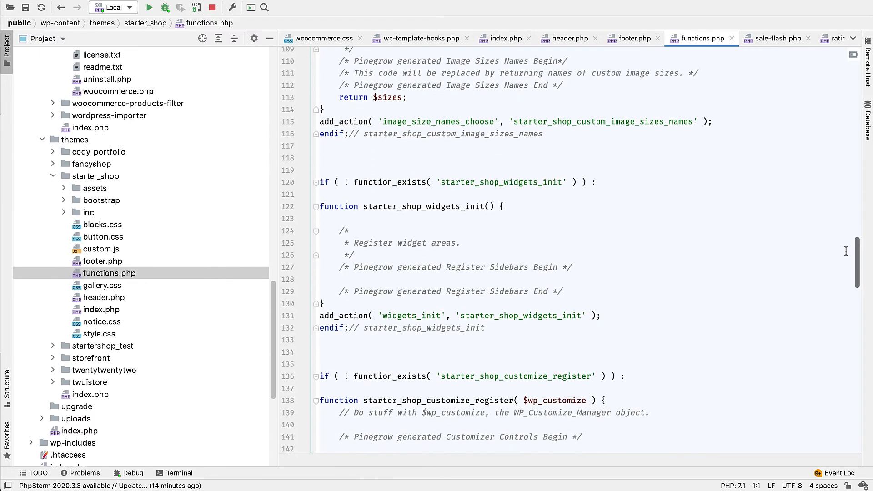
{"action": "scroll", "scroll_direction": "down", "scroll_amount": 3}
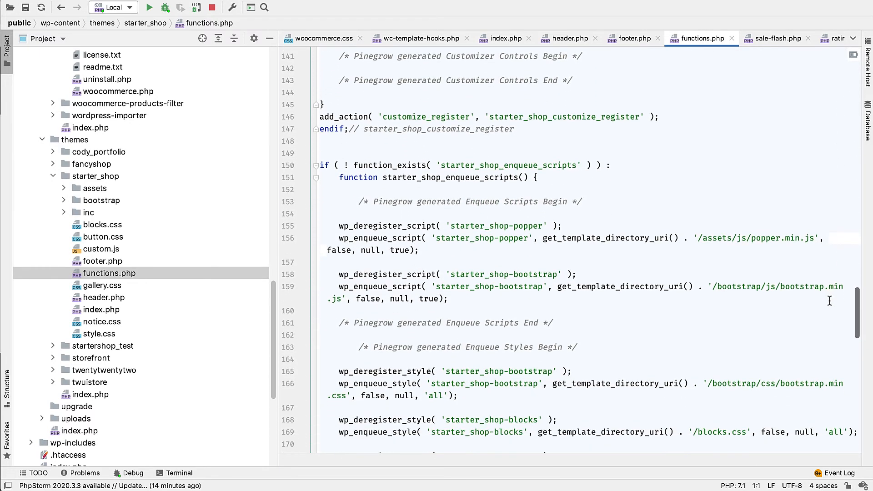
{"action": "scroll", "scroll_direction": "down", "scroll_amount": 3}
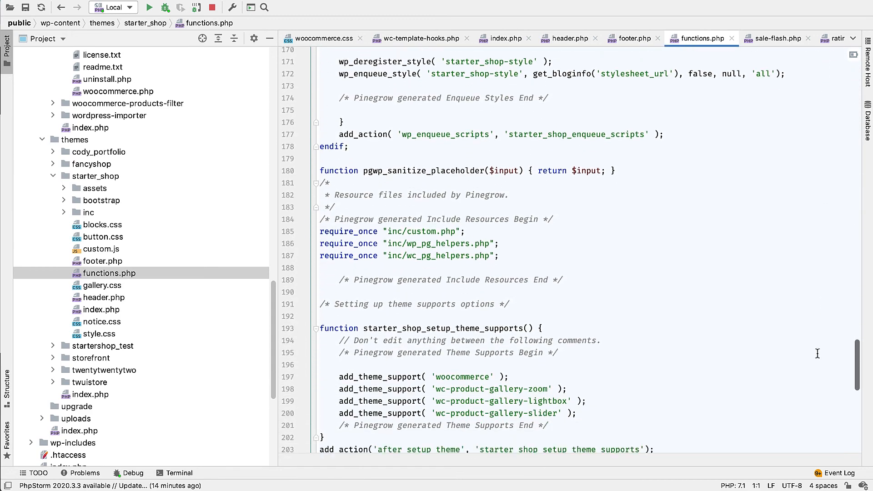
{"action": "scroll", "scroll_direction": "down", "scroll_amount": 3}
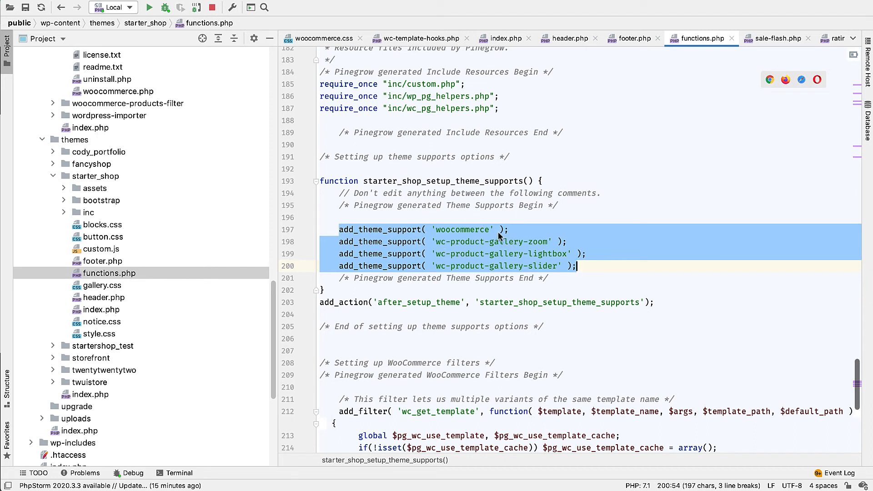
{"action": "mouse_move", "coordinate": [511, 251]}
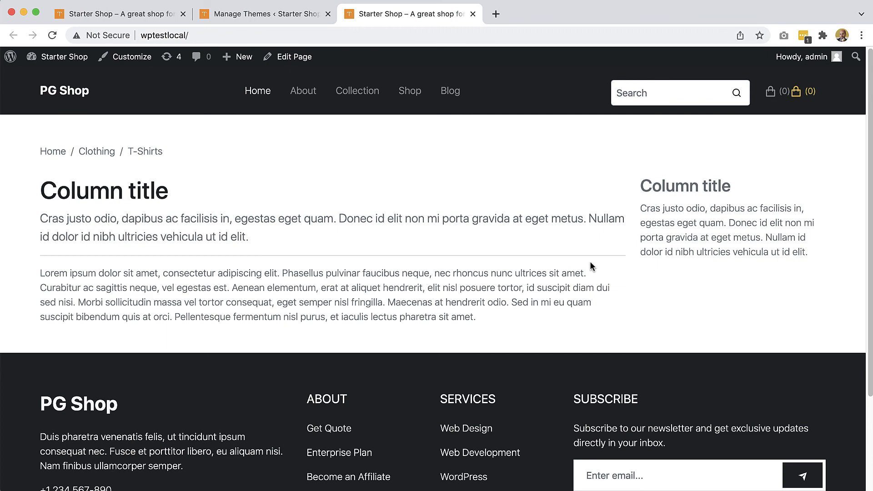
{"action": "mouse_move", "coordinate": [184, 252]}
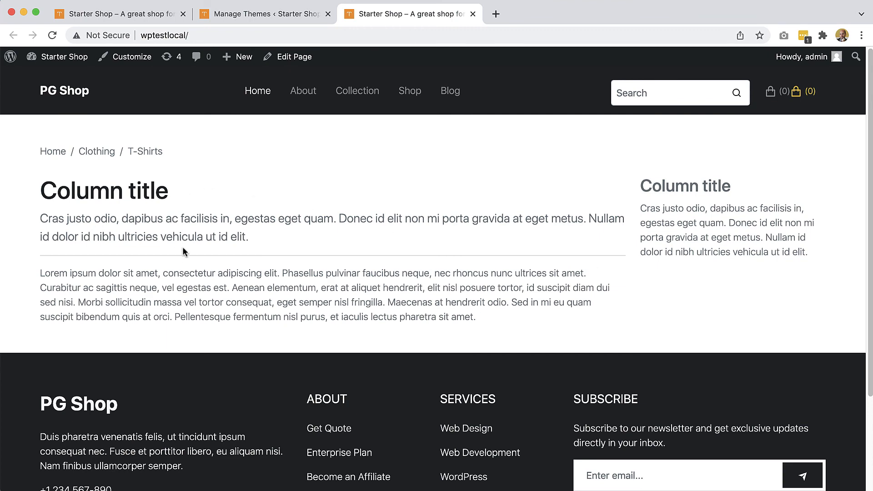